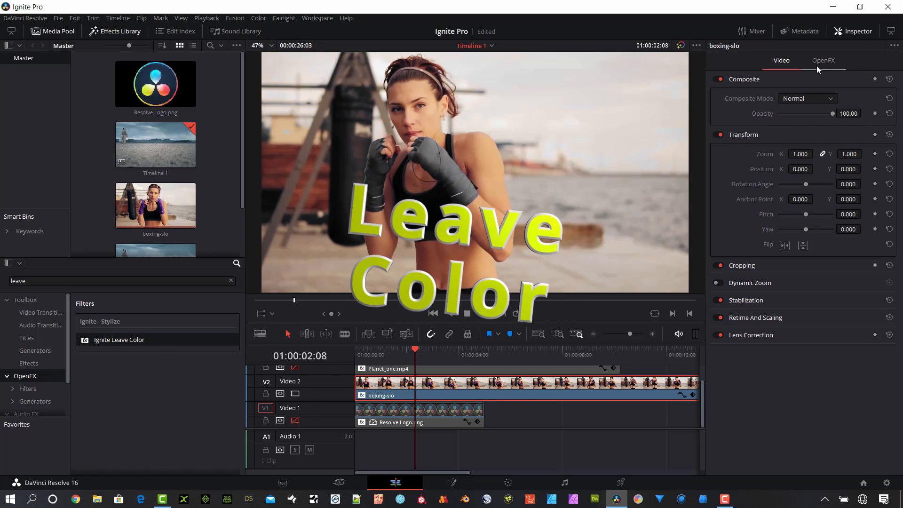
Set Ignite Leave Color's kept colour to purple so only the hand wraps stay coloured.
{"action": "left_click", "coordinate": [822, 61]}
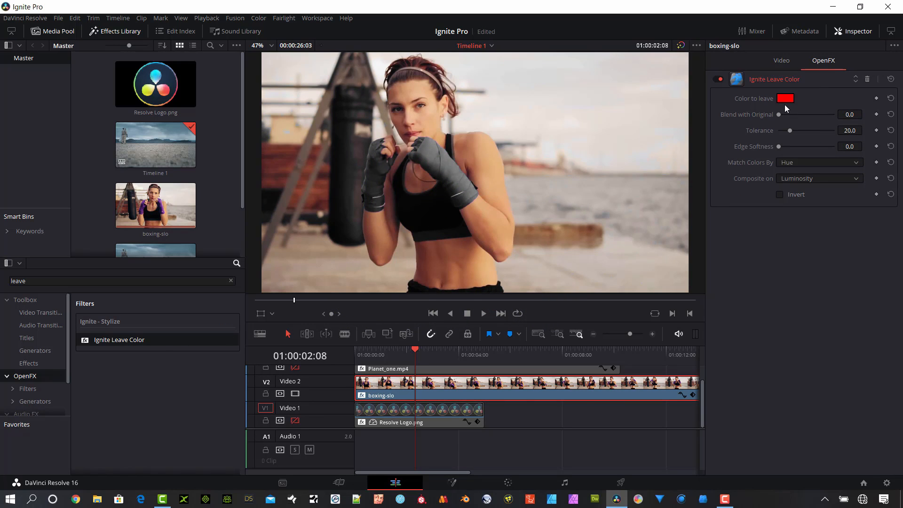
{"action": "mouse_move", "coordinate": [215, 219]}
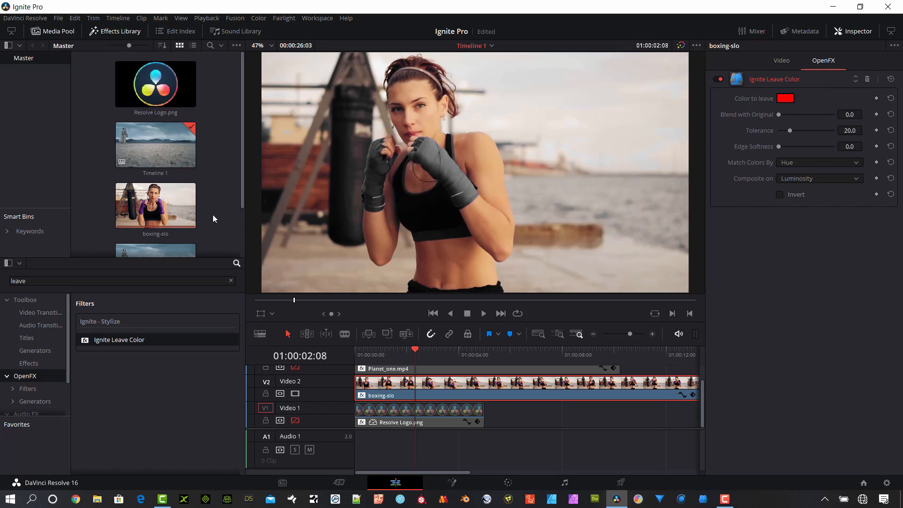
{"action": "left_click", "coordinate": [718, 78]}
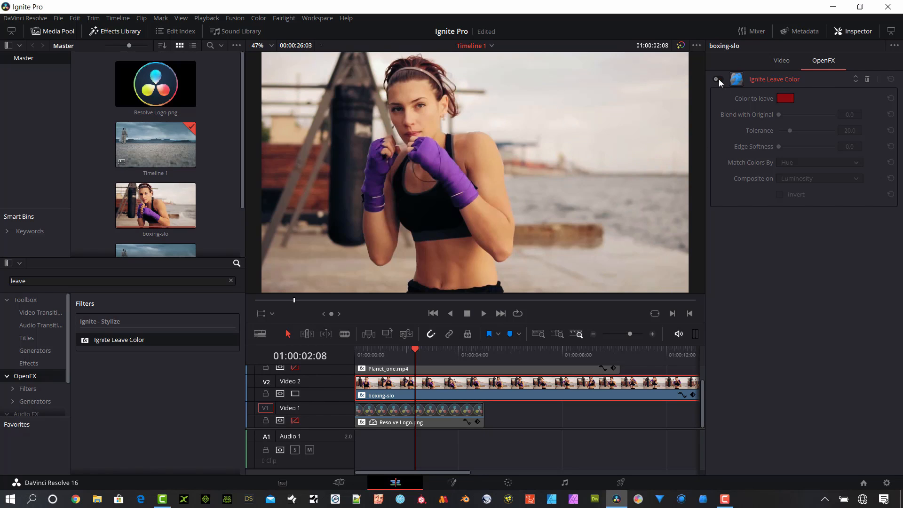
{"action": "left_click", "coordinate": [785, 98]}
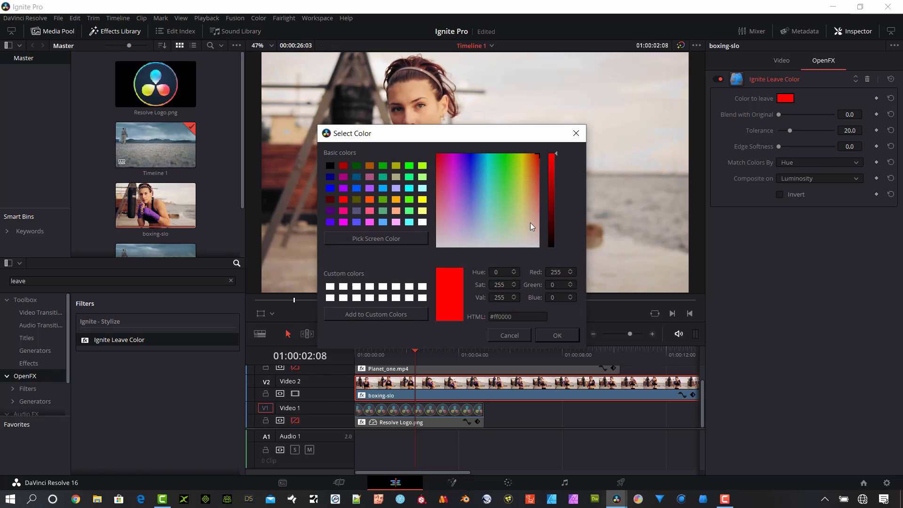
{"action": "mouse_move", "coordinate": [154, 213]}
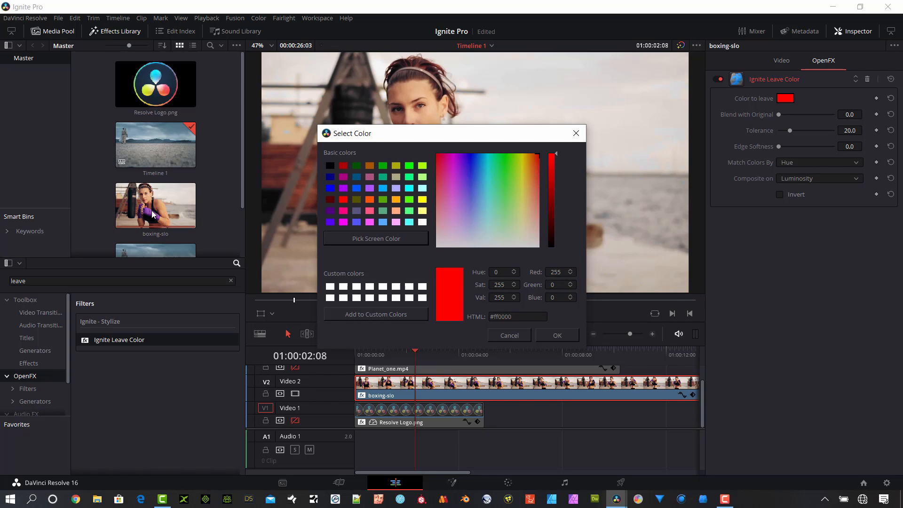
{"action": "left_click", "coordinate": [457, 194]}
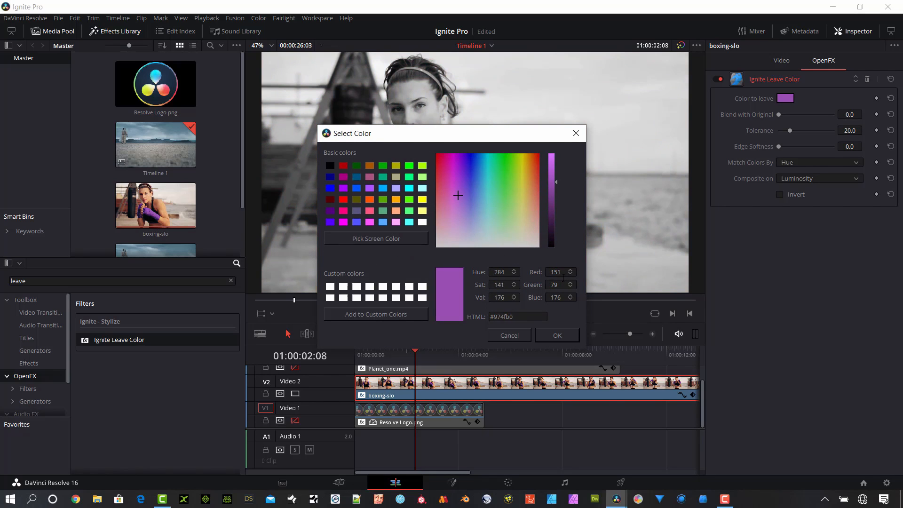
{"action": "left_click", "coordinate": [557, 336]}
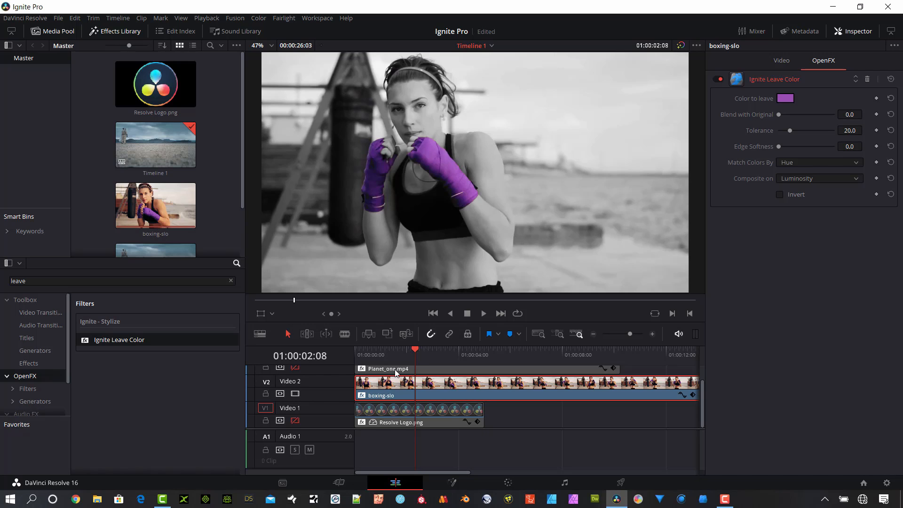
{"action": "left_click", "coordinate": [431, 349]}
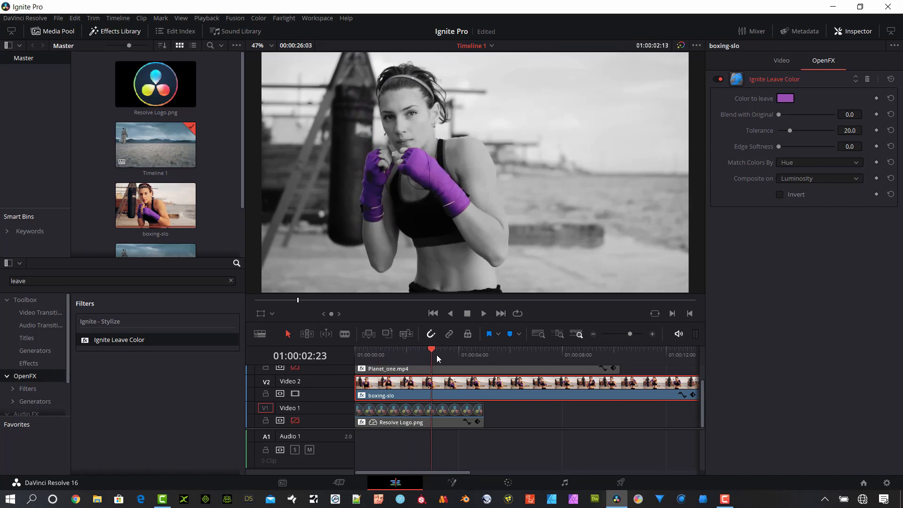
{"action": "left_click", "coordinate": [520, 349]}
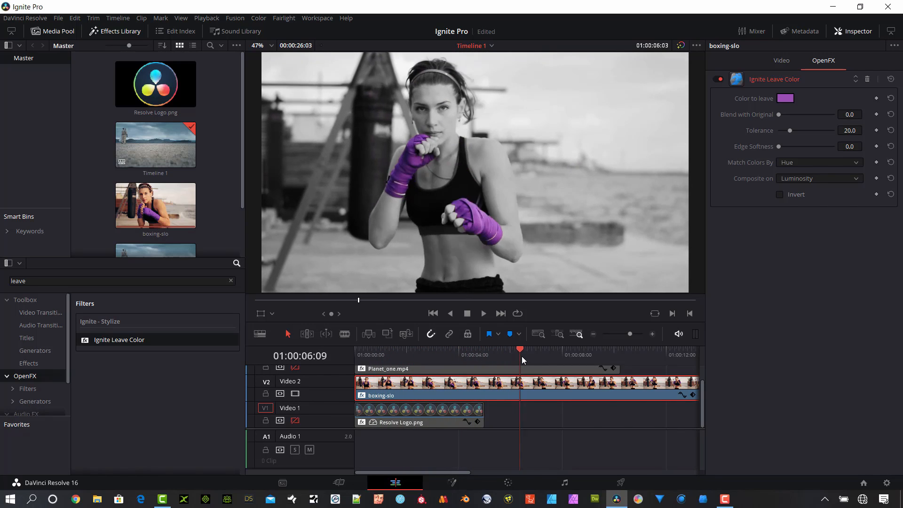
{"action": "left_click", "coordinate": [511, 349]}
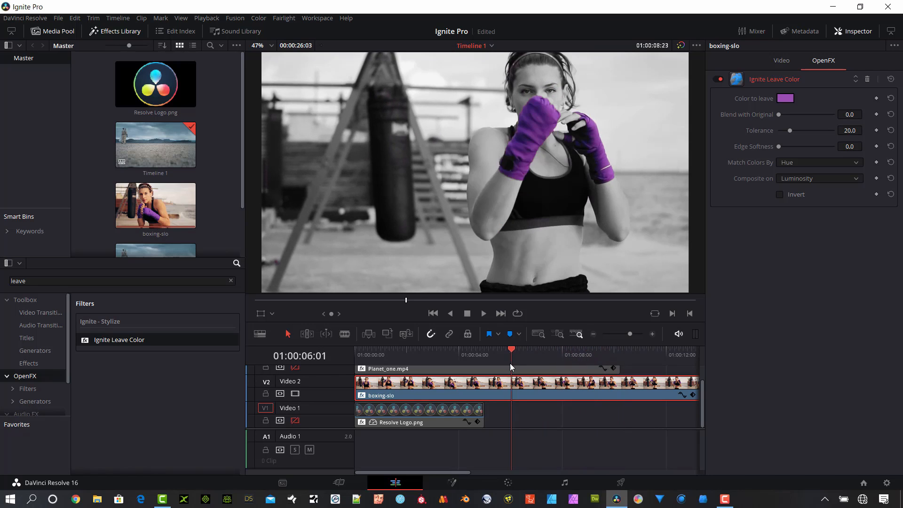
{"action": "left_click", "coordinate": [475, 363]}
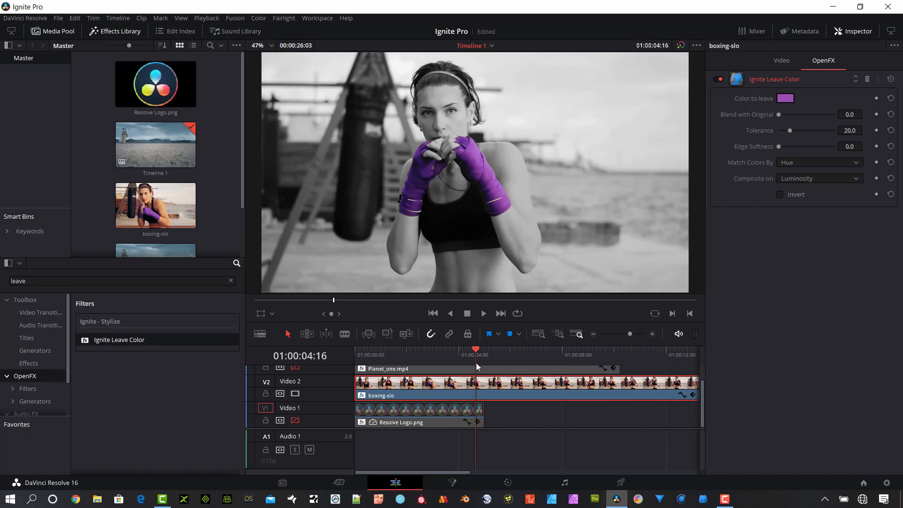
{"action": "left_click", "coordinate": [422, 349]}
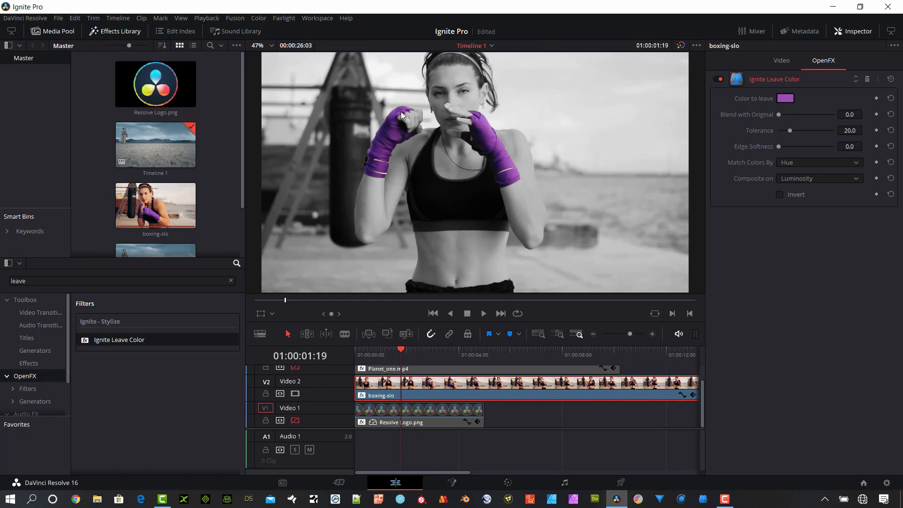
{"action": "mouse_move", "coordinate": [370, 342]}
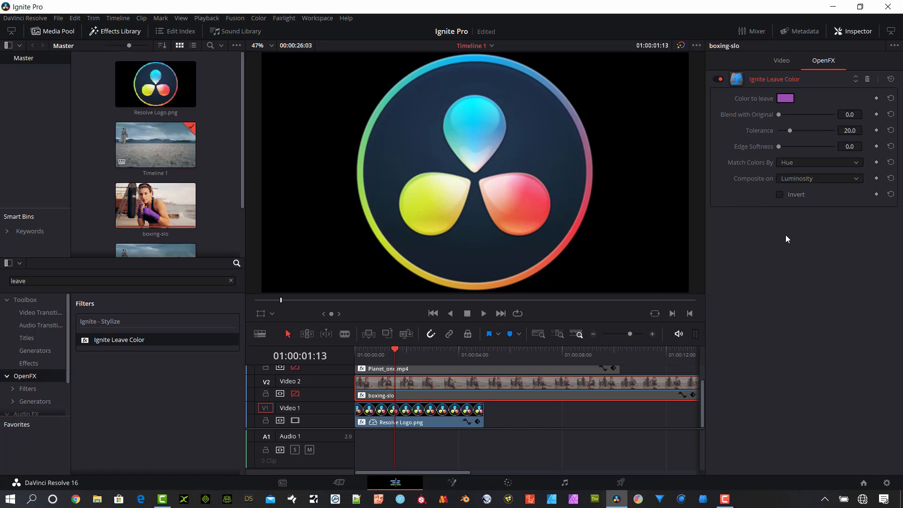
{"action": "mouse_move", "coordinate": [768, 241]}
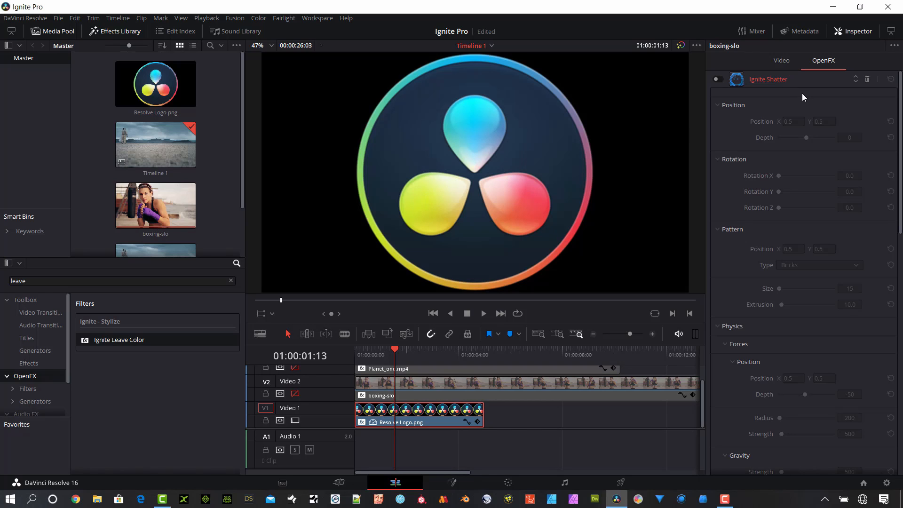
Scroll the Inspector down to the Ignite 3D Extrusion settings.
{"action": "scroll", "scroll_direction": "down", "scroll_amount": 3}
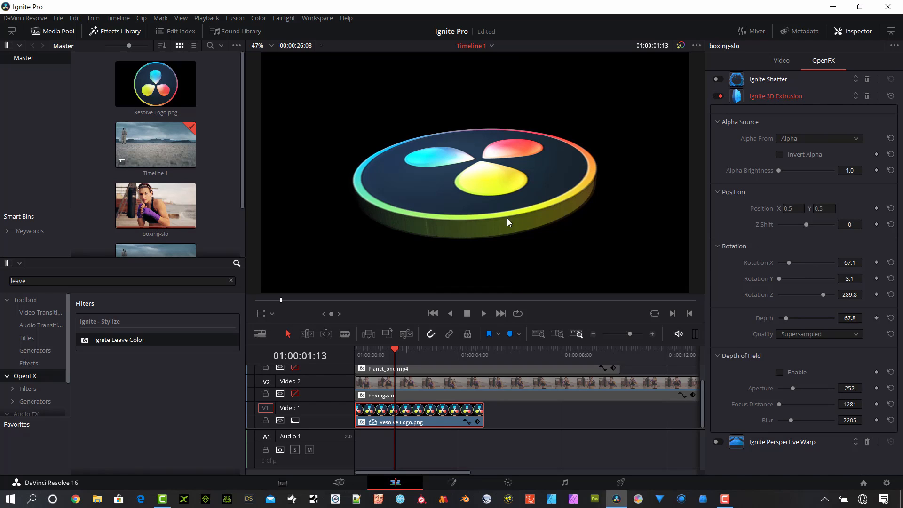
{"action": "mouse_move", "coordinate": [826, 183]}
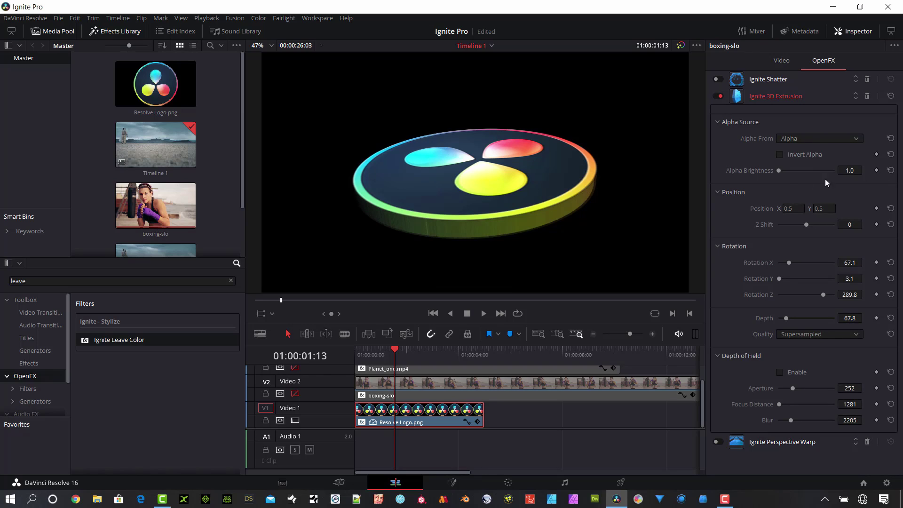
{"action": "mouse_move", "coordinate": [789, 265]}
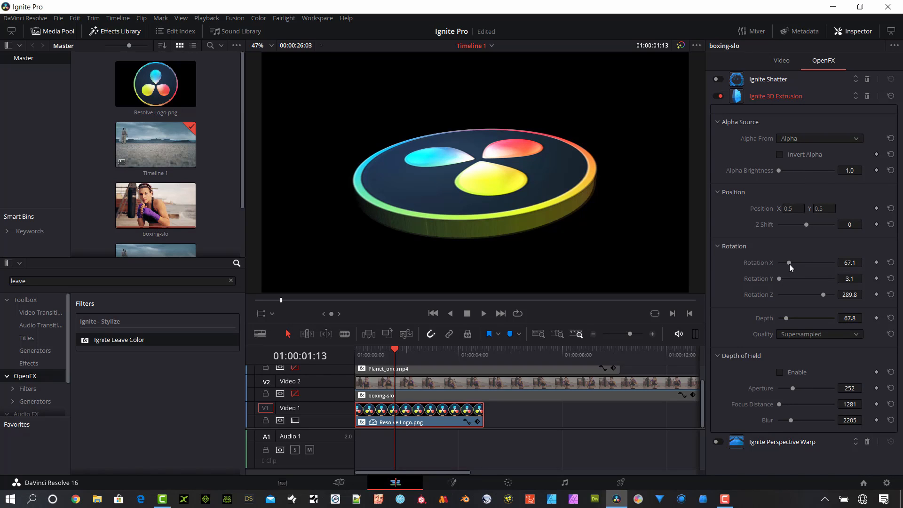
Adjust Rotation X and Z to lay the logo disc nearly flat and raise Depth to thicken it.
{"action": "left_click_drag", "start_coordinate": [787, 262], "coordinate": [784, 263]}
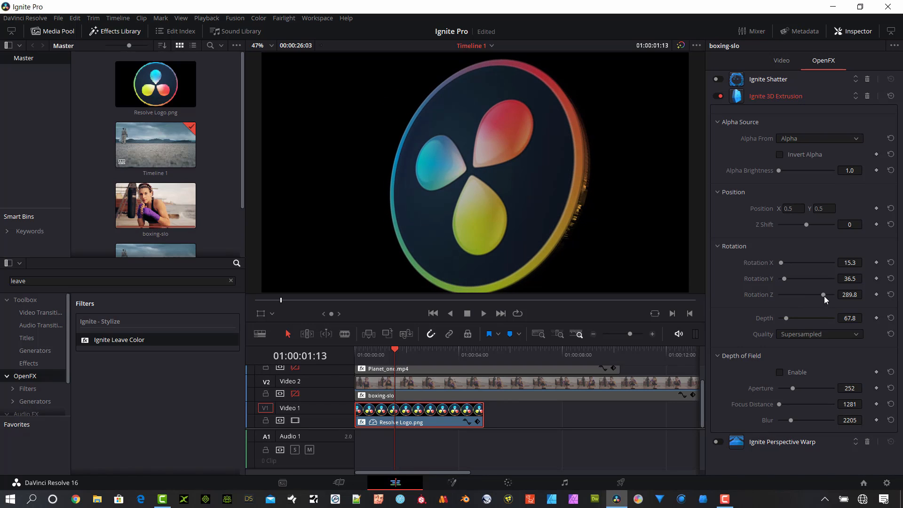
{"action": "left_click_drag", "start_coordinate": [783, 277], "coordinate": [790, 278]}
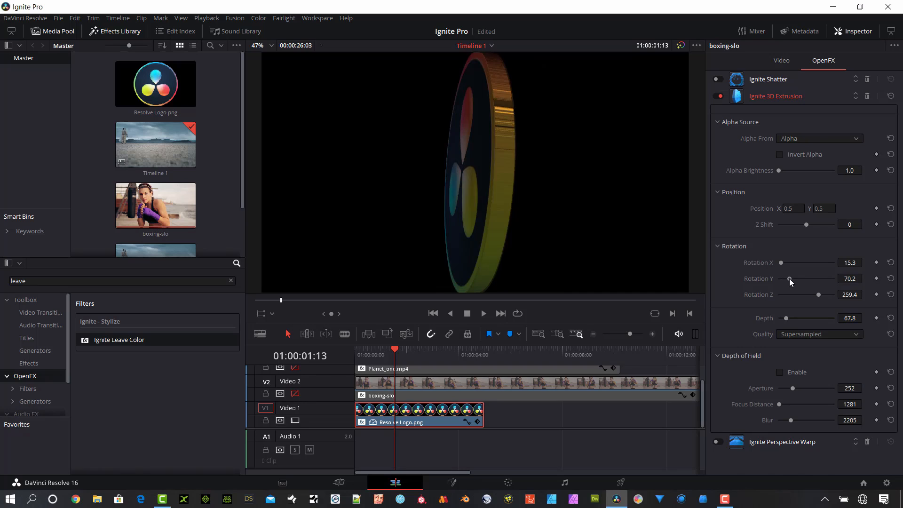
{"action": "left_click_drag", "start_coordinate": [790, 278], "coordinate": [777, 278]}
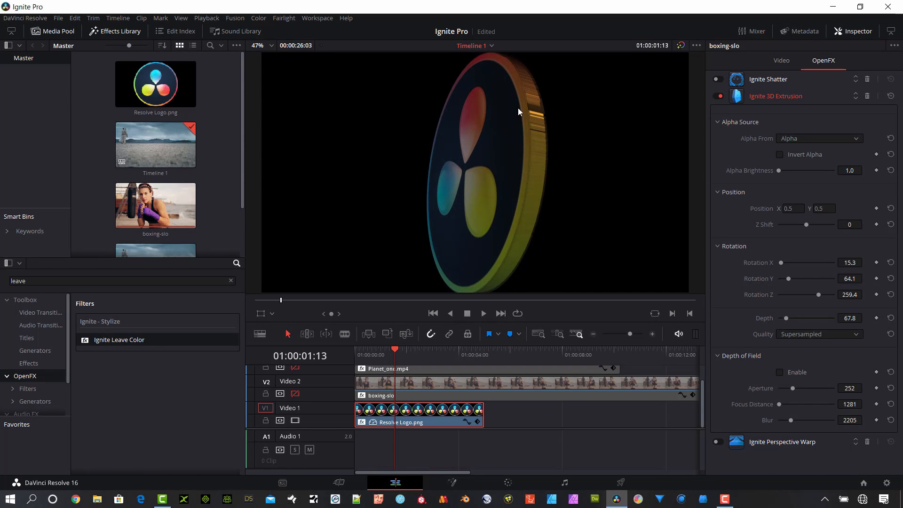
{"action": "left_click_drag", "start_coordinate": [792, 318], "coordinate": [784, 318]}
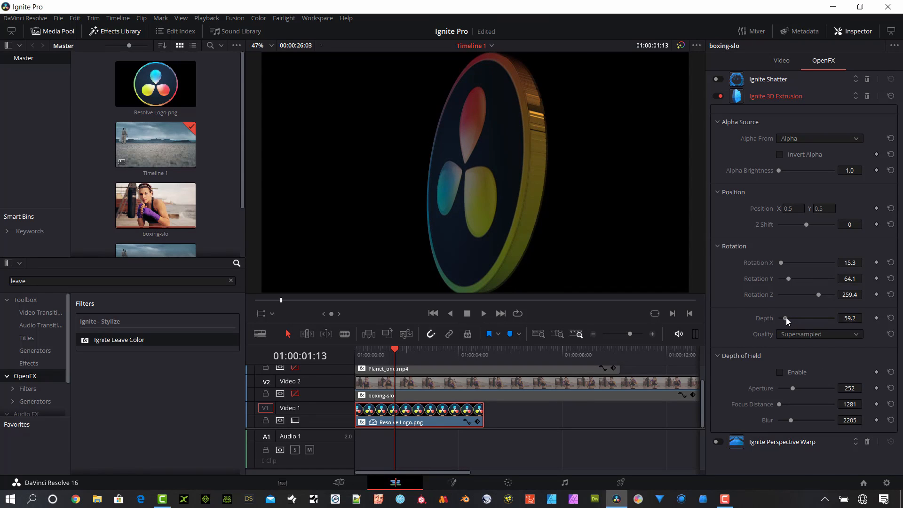
{"action": "left_click_drag", "start_coordinate": [784, 317], "coordinate": [796, 318]}
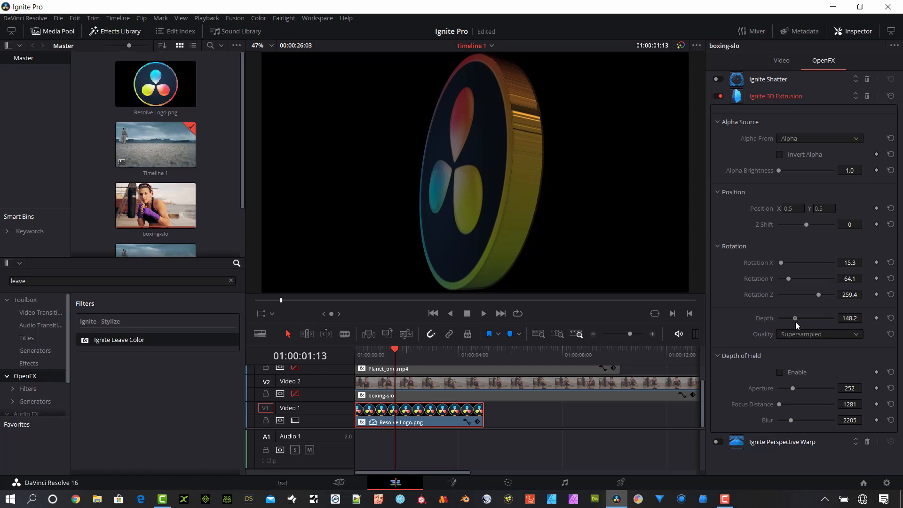
{"action": "left_click_drag", "start_coordinate": [800, 262], "coordinate": [782, 262]}
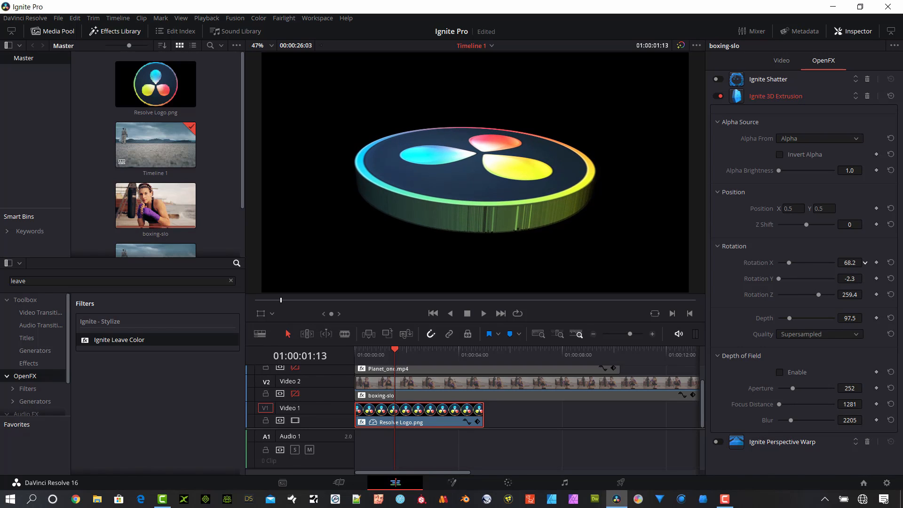
{"action": "left_click_drag", "start_coordinate": [793, 262], "coordinate": [787, 263]}
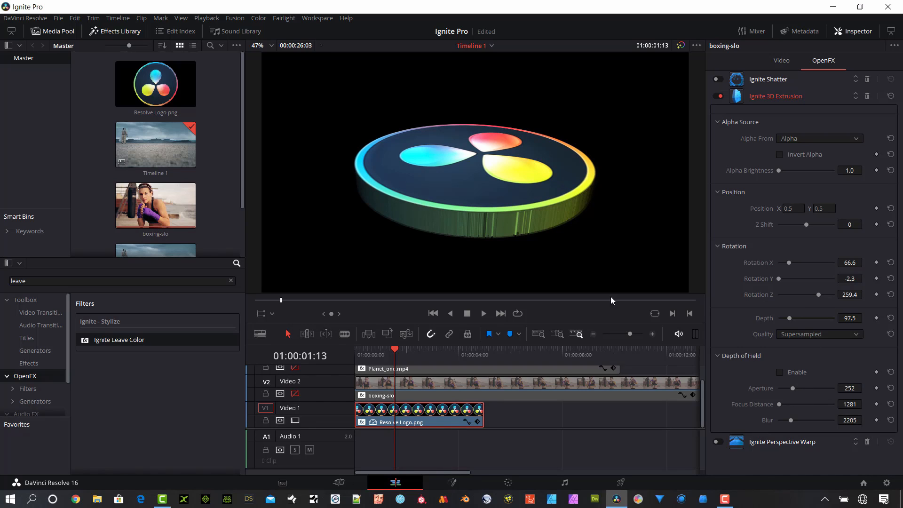
Enable Depth of Field on the extruded disc, shift the Focus Distance, then disable it again.
{"action": "left_click", "coordinate": [780, 371]}
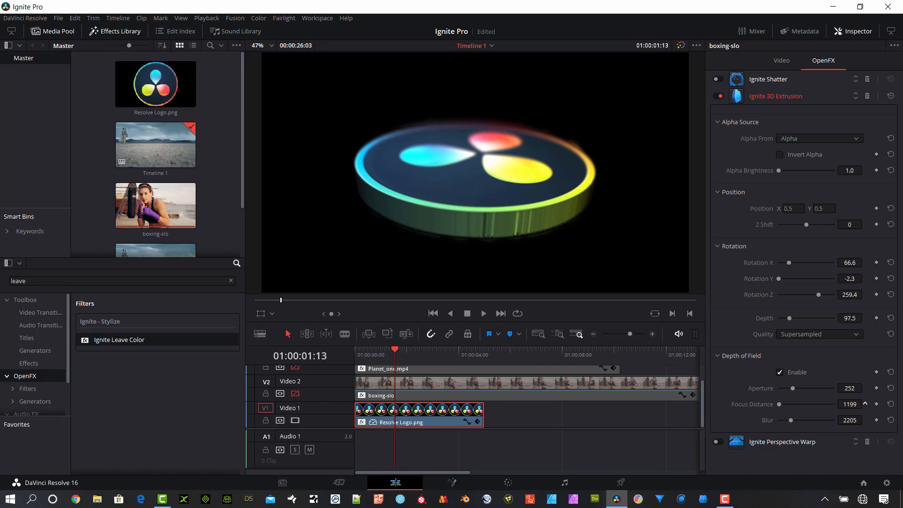
{"action": "left_click", "coordinate": [855, 404]}
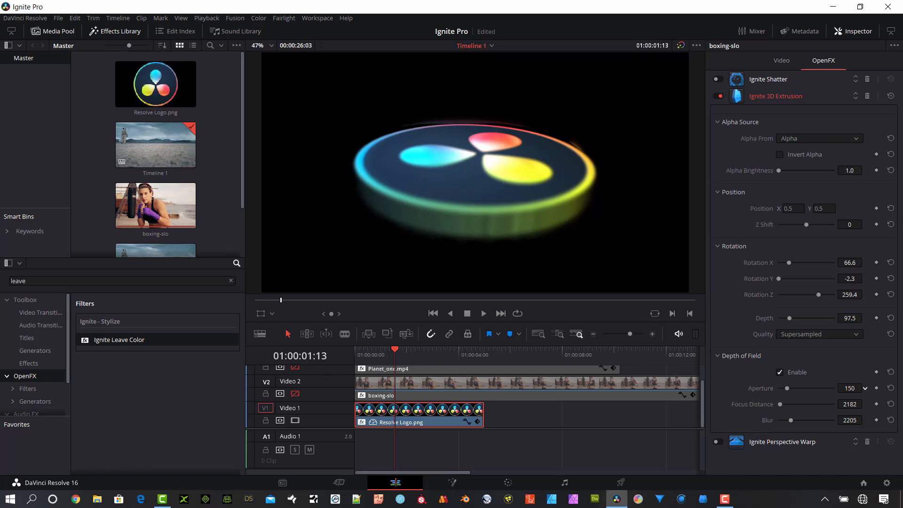
{"action": "left_click", "coordinate": [779, 372]}
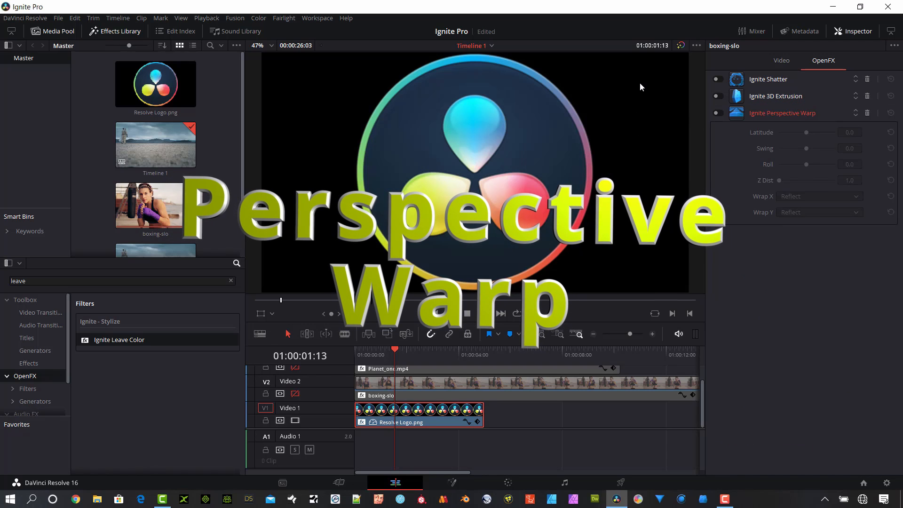
Enable Ignite Perspective Warp and tilt the logo back with Latitude and a near-level Roll.
{"action": "left_click", "coordinate": [718, 112]}
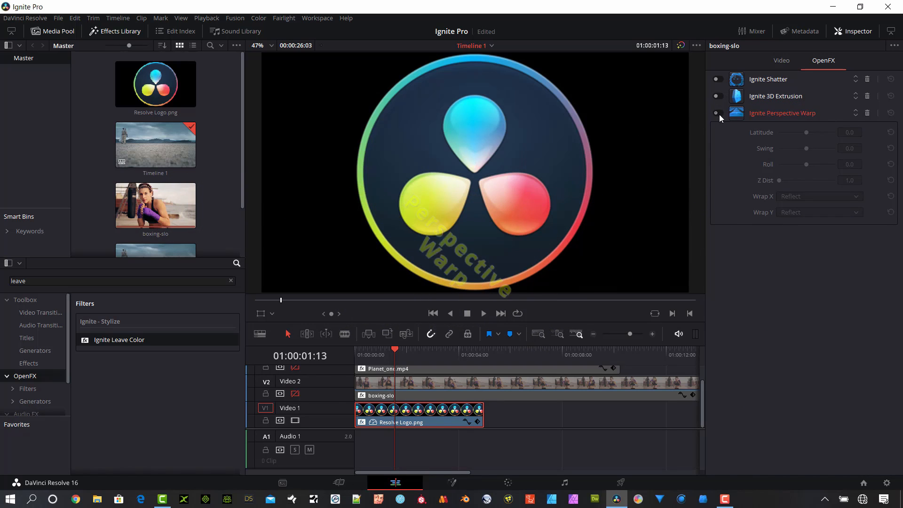
{"action": "left_click", "coordinate": [717, 113]}
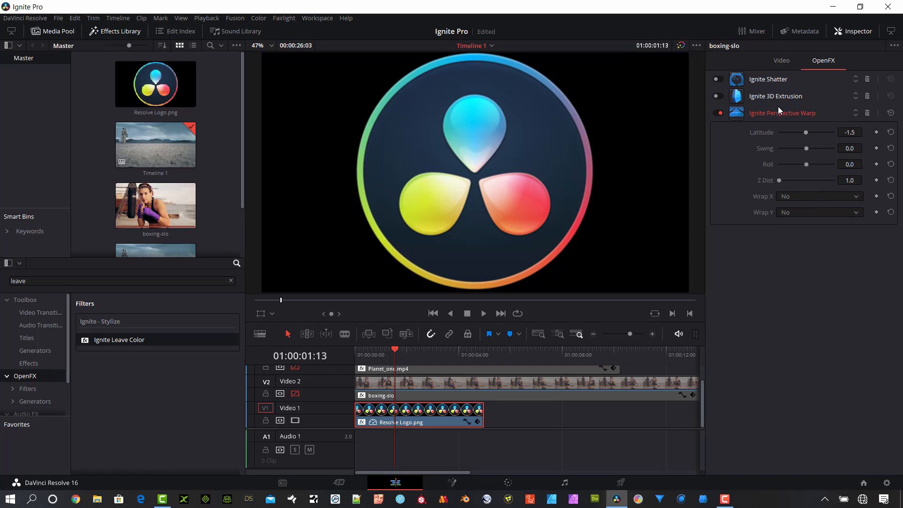
{"action": "mouse_move", "coordinate": [804, 138]}
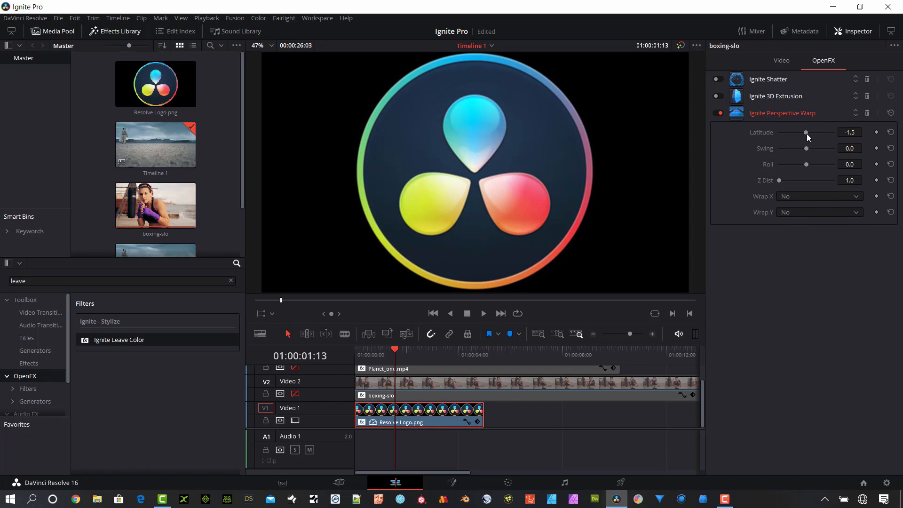
{"action": "left_click_drag", "start_coordinate": [805, 132], "coordinate": [823, 131]}
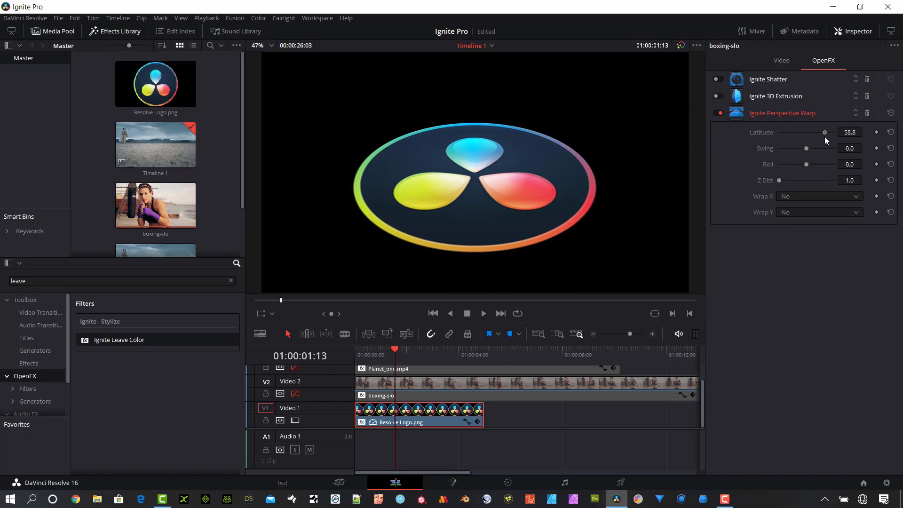
{"action": "left_click_drag", "start_coordinate": [806, 164], "coordinate": [802, 164]}
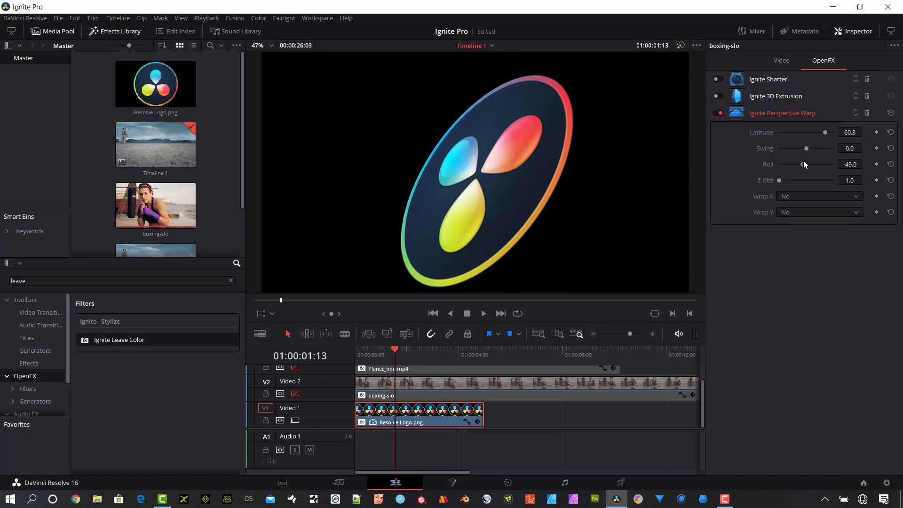
{"action": "left_click_drag", "start_coordinate": [803, 164], "coordinate": [827, 164]}
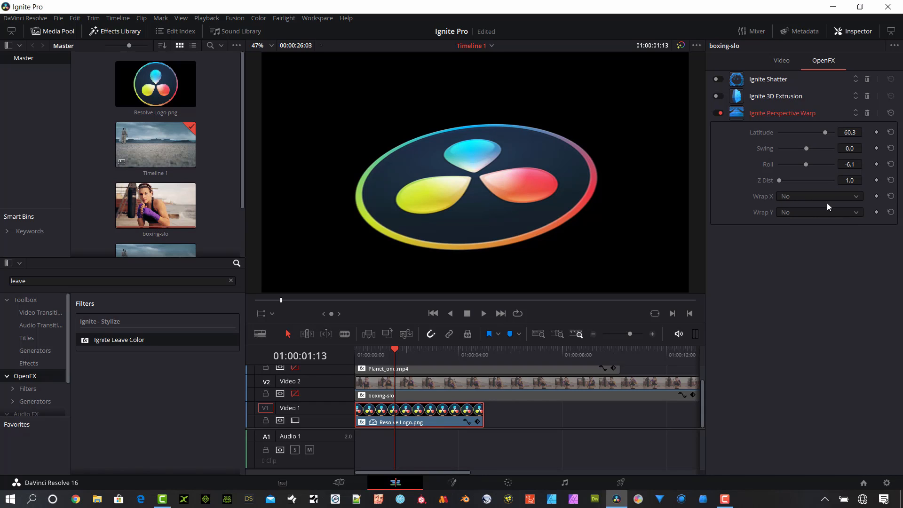
Set Wrap X to Tile and swing and tilt the tiled logo field toward the horizon.
{"action": "left_click", "coordinate": [819, 196]}
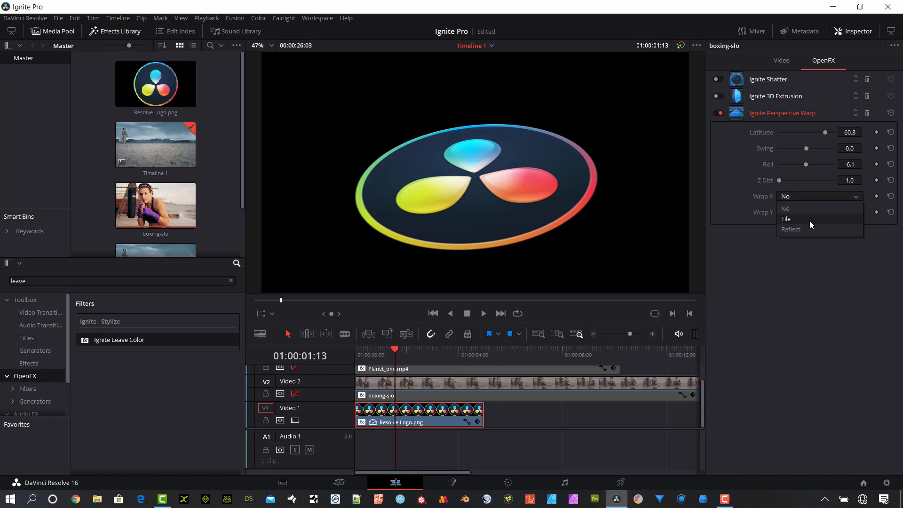
{"action": "left_click", "coordinate": [791, 229]}
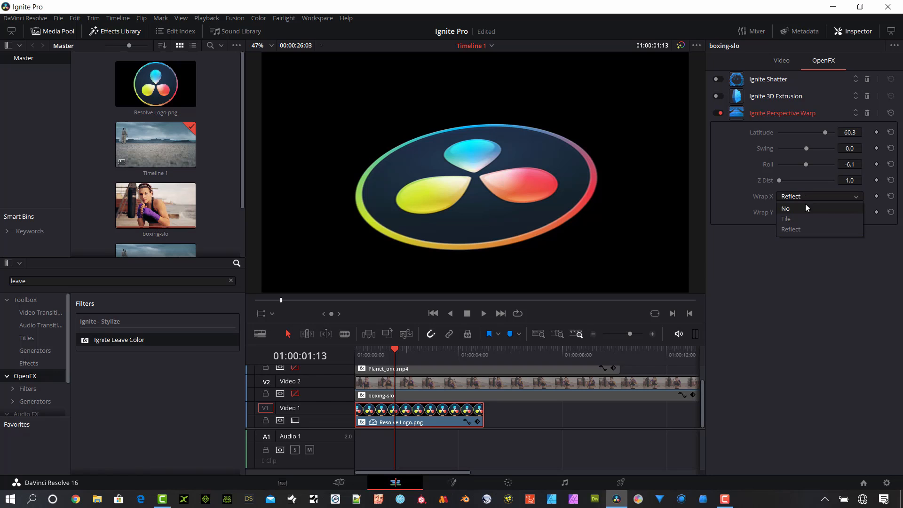
{"action": "left_click", "coordinate": [785, 218]}
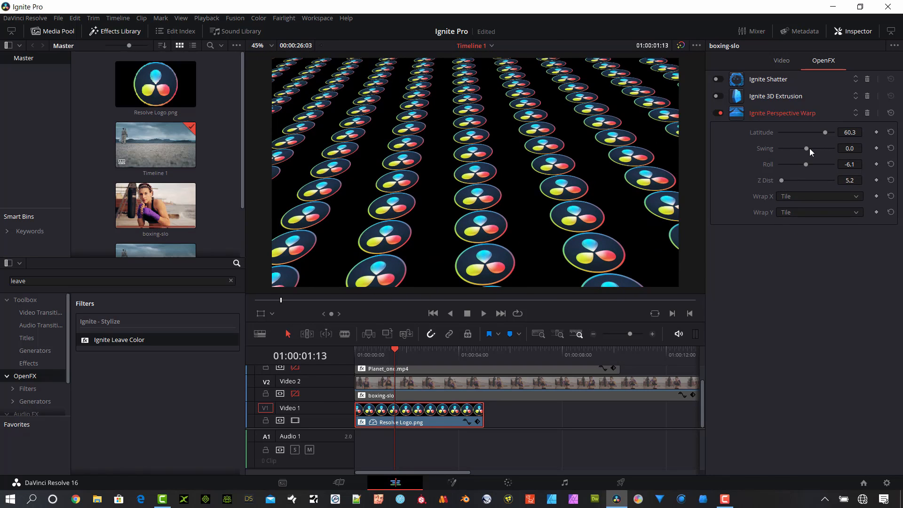
{"action": "left_click_drag", "start_coordinate": [805, 149], "coordinate": [791, 148]}
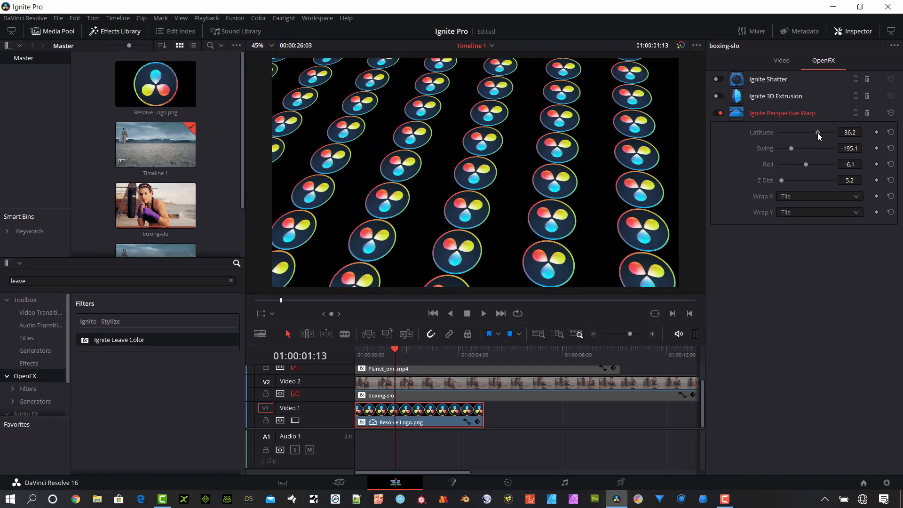
{"action": "left_click_drag", "start_coordinate": [816, 133], "coordinate": [829, 132]}
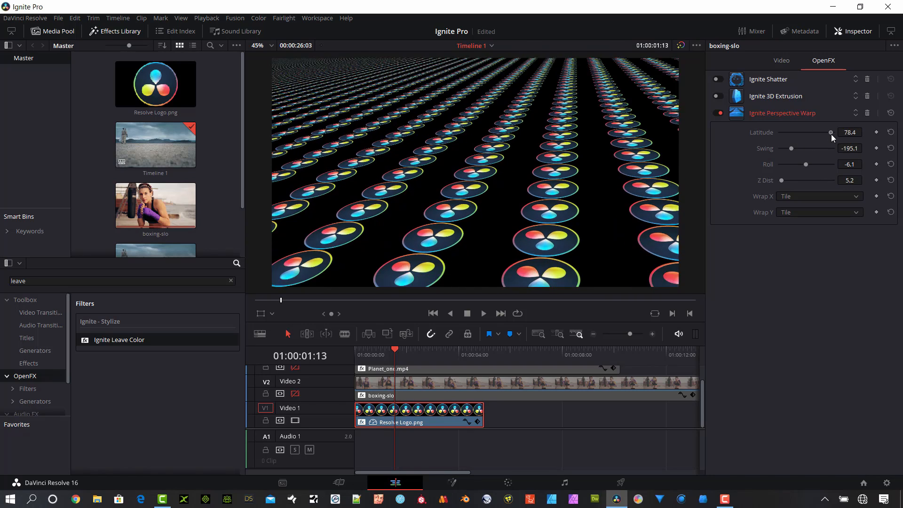
{"action": "left_click_drag", "start_coordinate": [829, 133], "coordinate": [826, 133]}
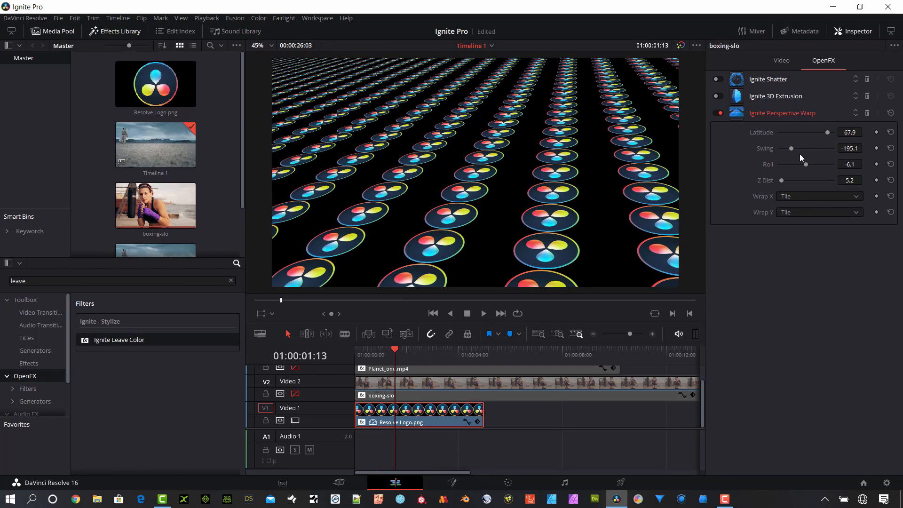
{"action": "left_click_drag", "start_coordinate": [790, 149], "coordinate": [797, 149]}
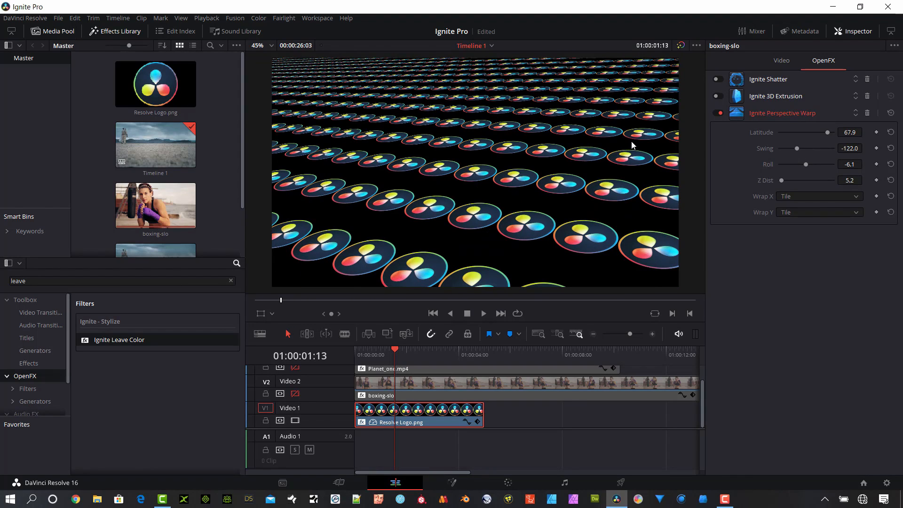
{"action": "mouse_move", "coordinate": [515, 154]}
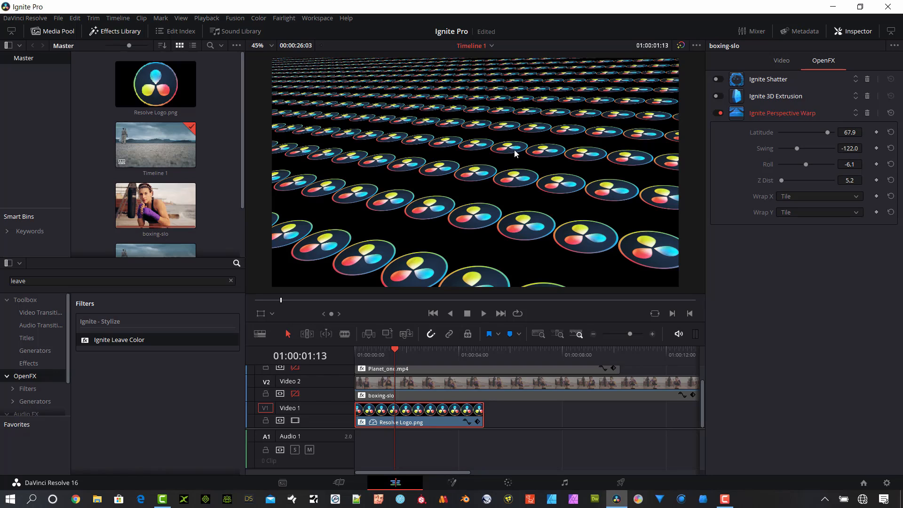
{"action": "mouse_move", "coordinate": [529, 153]}
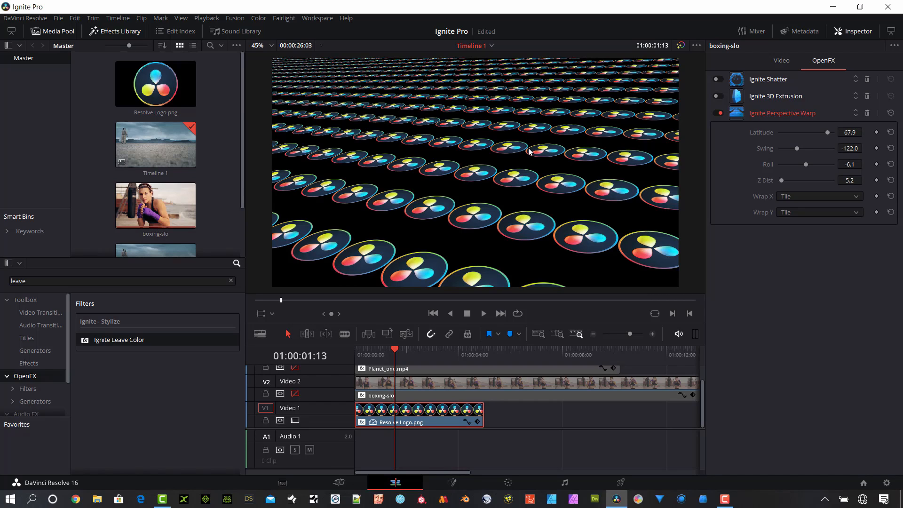
{"action": "mouse_move", "coordinate": [531, 155]}
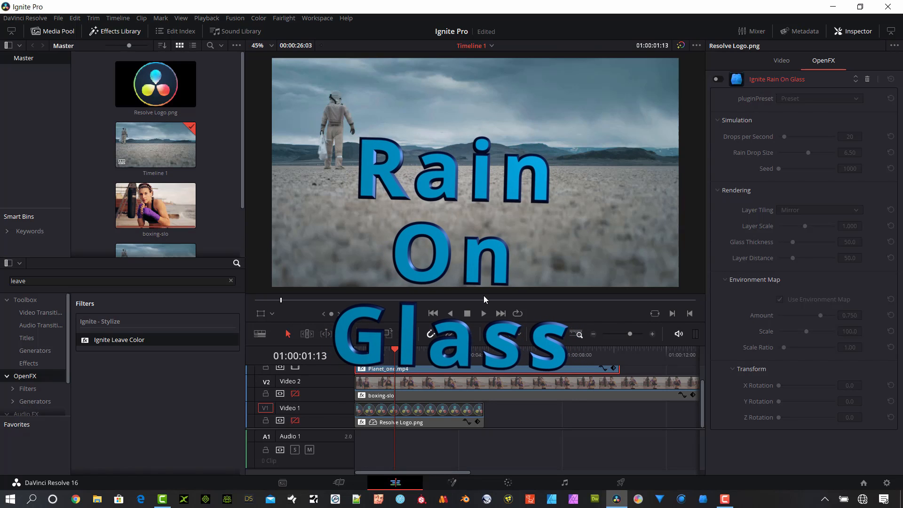
Enable Ignite Rain On Glass on the Planet_one clip and scrub the timeline to preview the raindrops.
{"action": "left_click", "coordinate": [474, 349]}
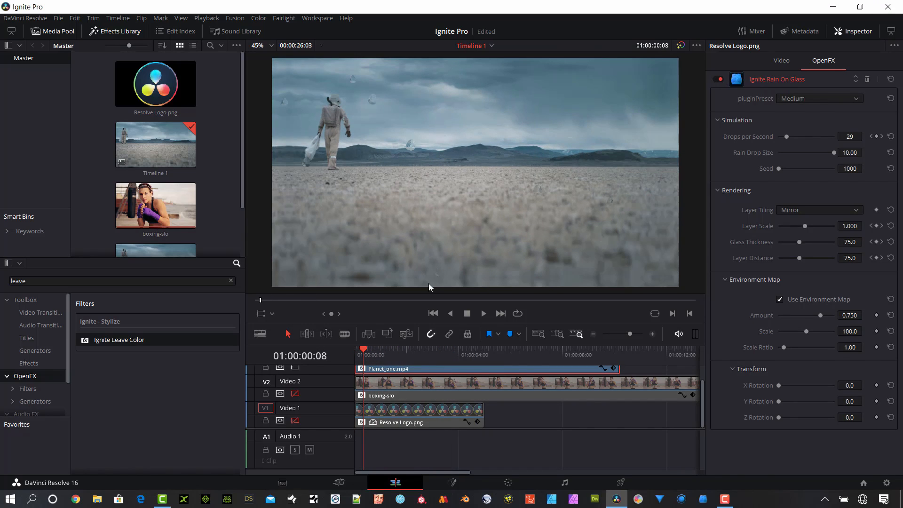
{"action": "left_click", "coordinate": [371, 349]}
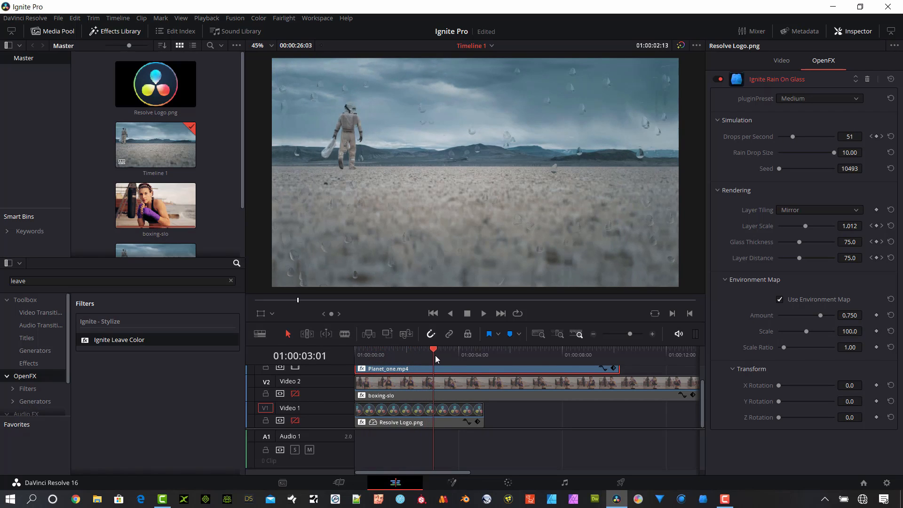
{"action": "left_click", "coordinate": [501, 362]}
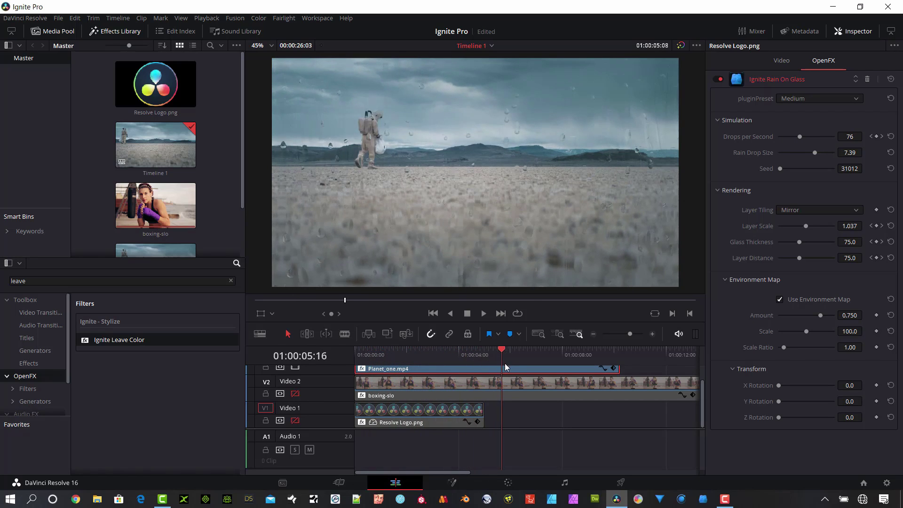
{"action": "left_click", "coordinate": [570, 349]}
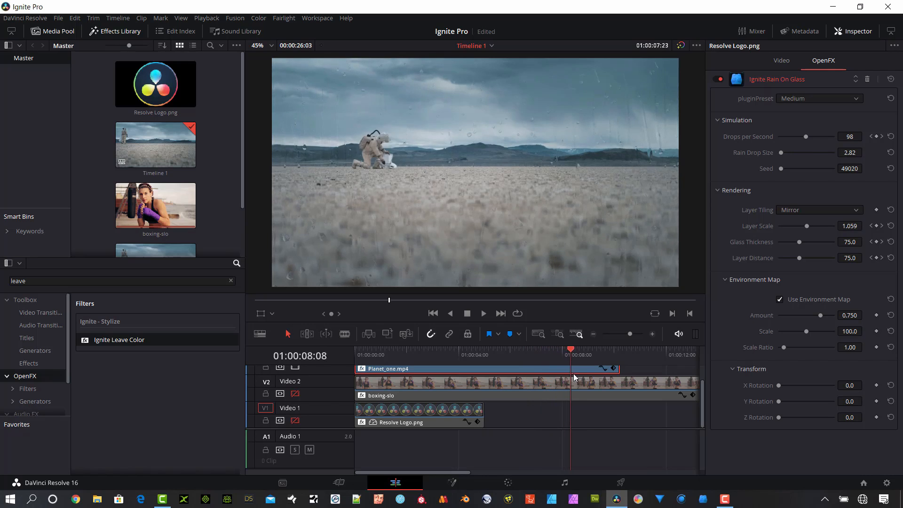
{"action": "left_click", "coordinate": [546, 349]}
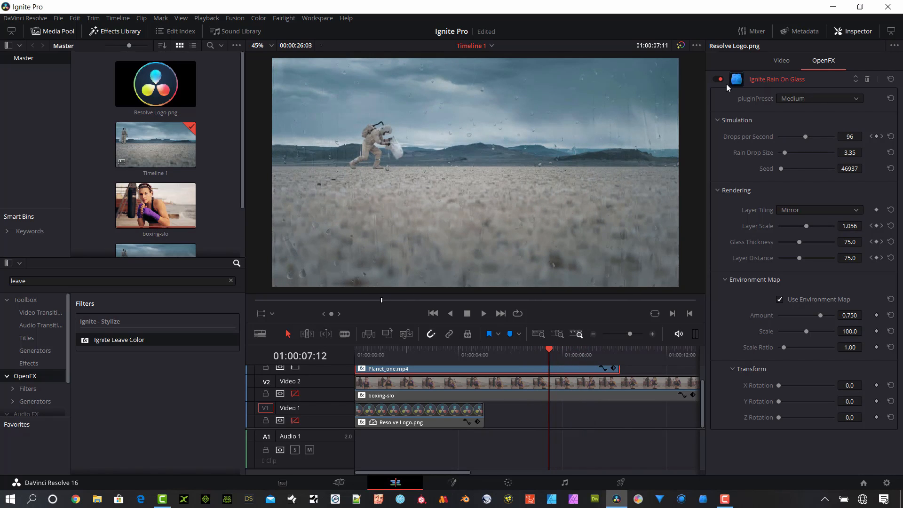
Try the Downpour and Heavy rain presets, scrubbing the shot to preview each.
{"action": "left_click", "coordinate": [819, 99]}
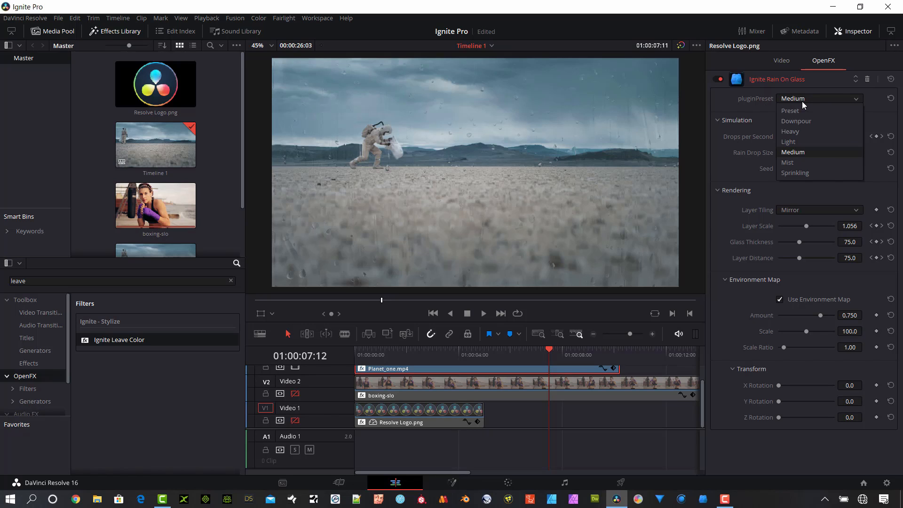
{"action": "left_click", "coordinate": [795, 121]}
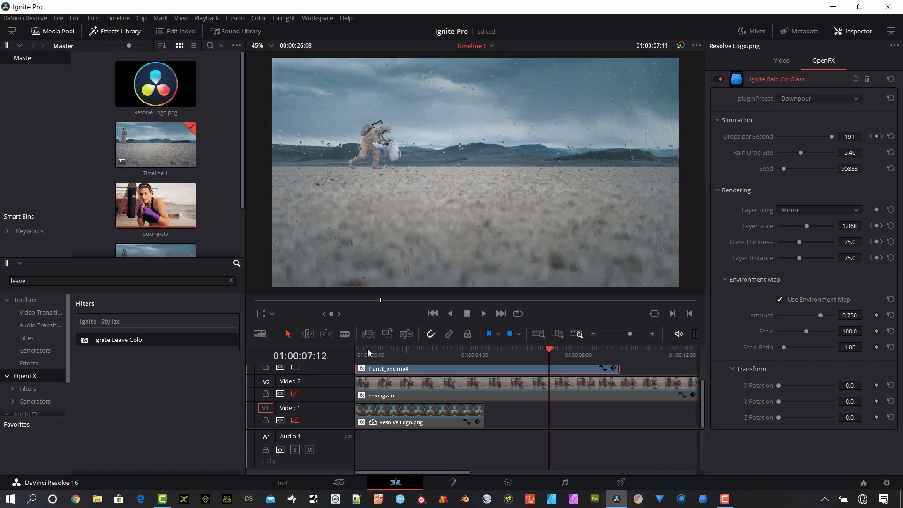
{"action": "left_click", "coordinate": [538, 349]}
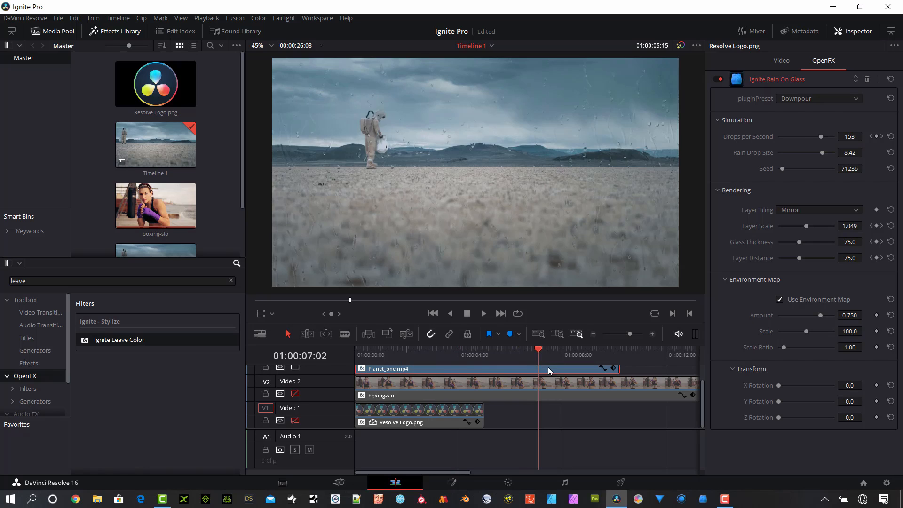
{"action": "left_click", "coordinate": [819, 98]}
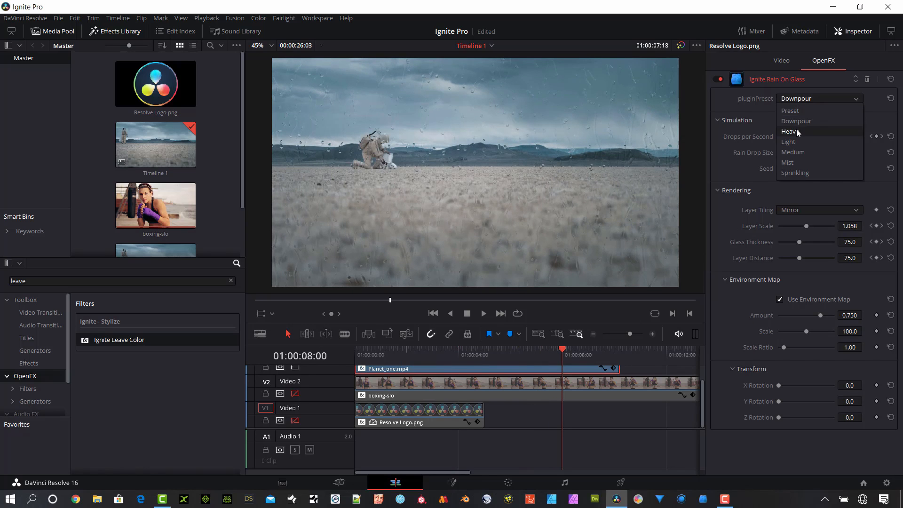
{"action": "left_click", "coordinate": [789, 131]}
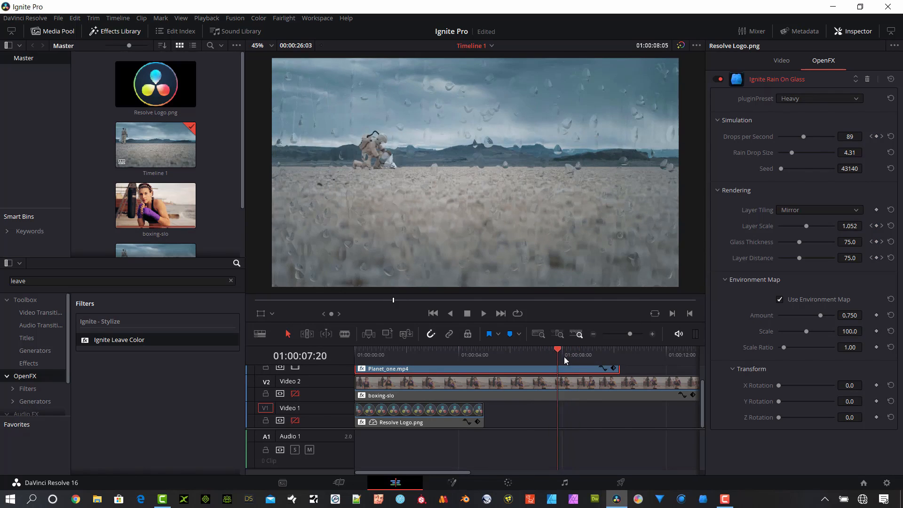
{"action": "left_click", "coordinate": [474, 354]}
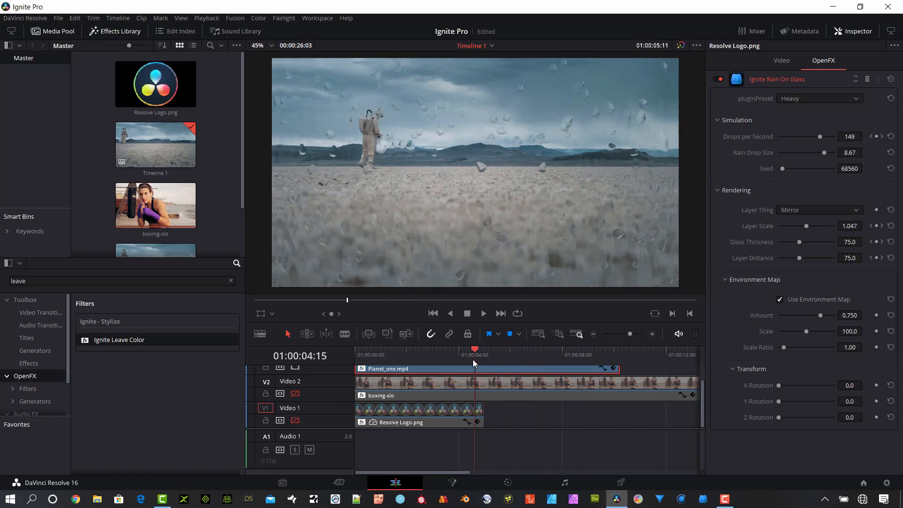
Return Rain On Glass to the default preset and scrub later into the shot to check it.
{"action": "left_click", "coordinate": [819, 98]}
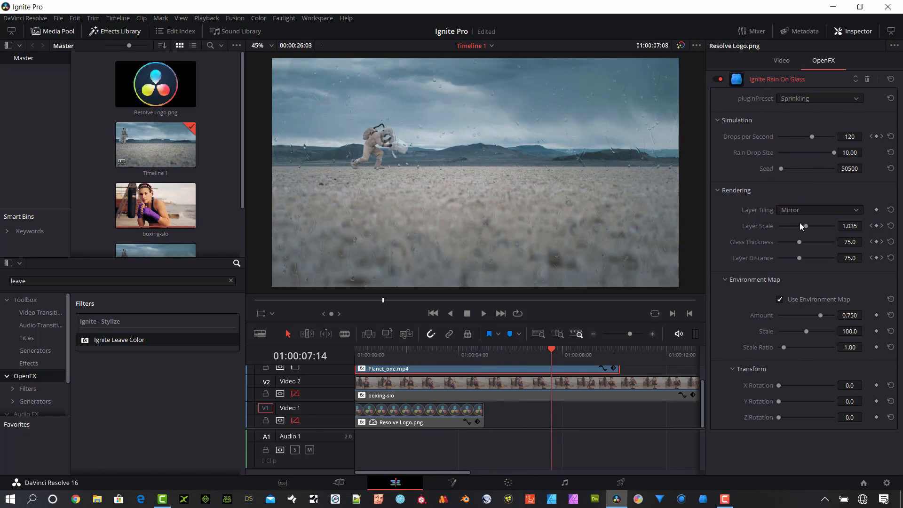
{"action": "left_click", "coordinate": [818, 99]}
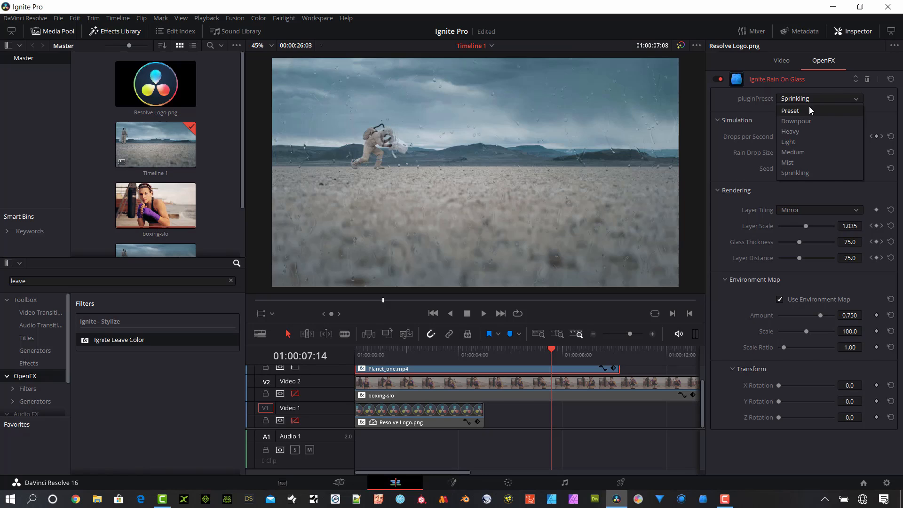
{"action": "left_click", "coordinate": [789, 110]}
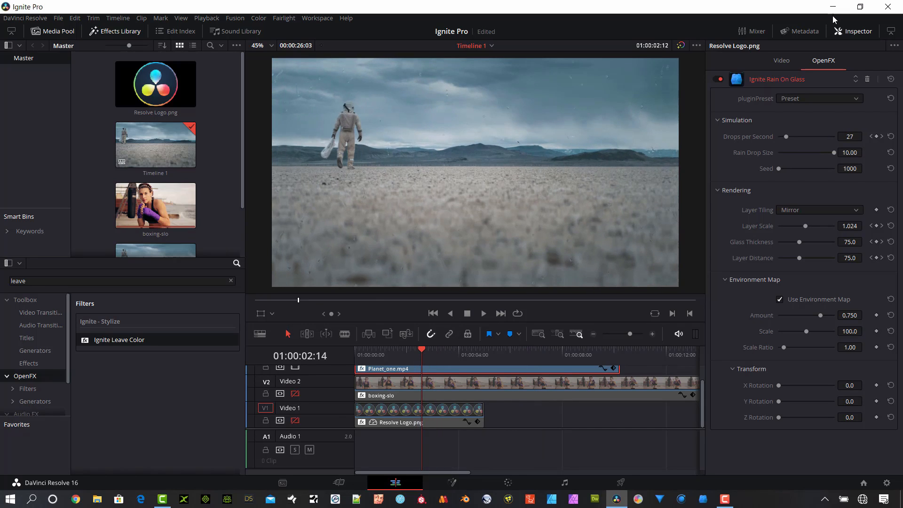
{"action": "left_click", "coordinate": [431, 349]}
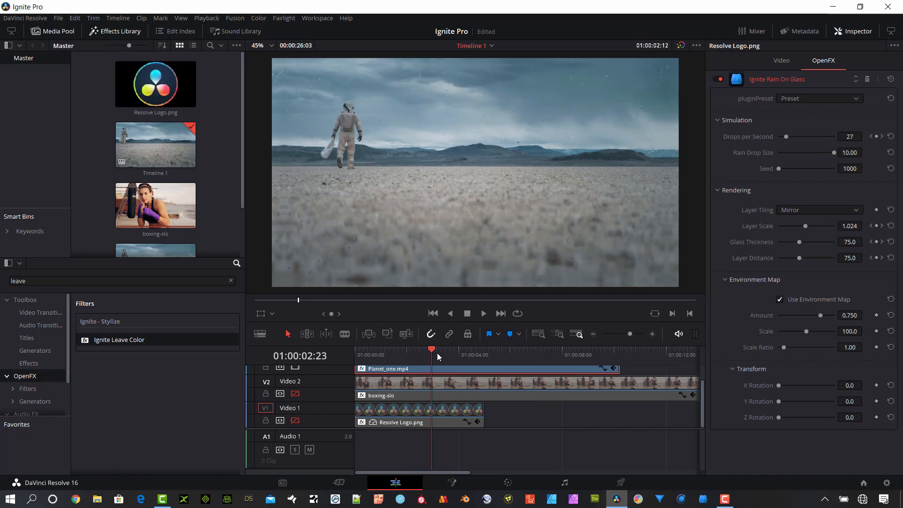
{"action": "left_click", "coordinate": [535, 349]}
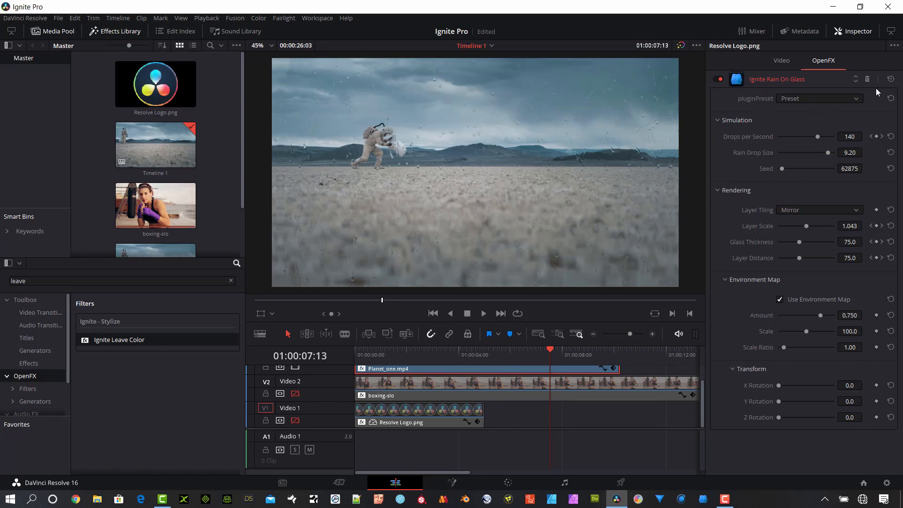
{"action": "mouse_move", "coordinate": [568, 154]}
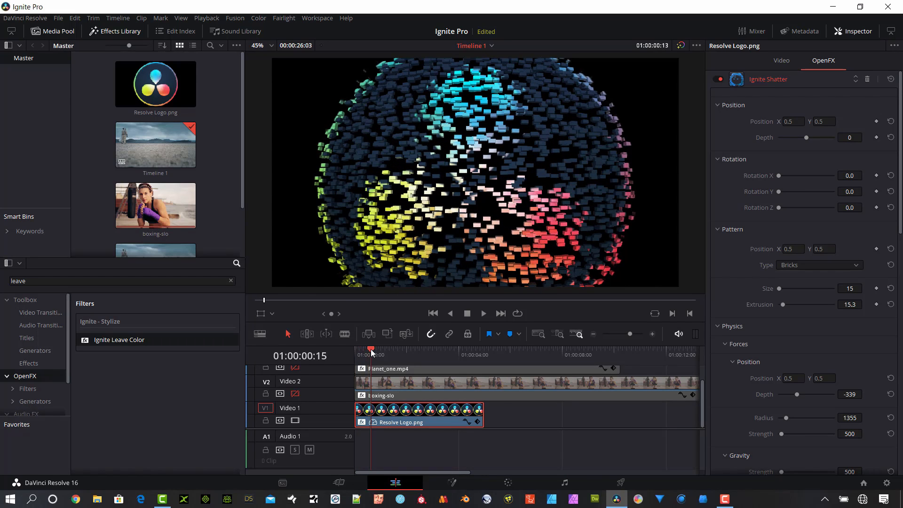
Move the playhead to the start of the logo clip so the unshattered logo shows.
{"action": "left_click", "coordinate": [415, 349]}
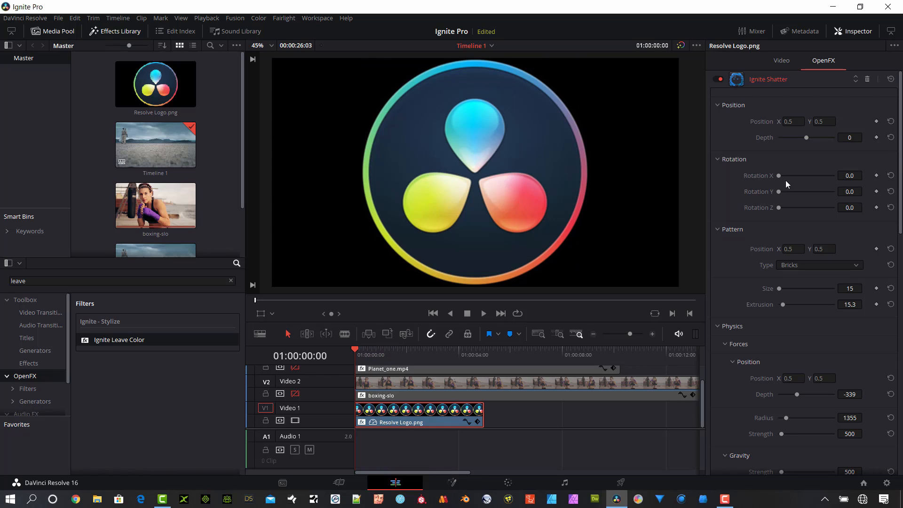
{"action": "mouse_move", "coordinate": [785, 104]}
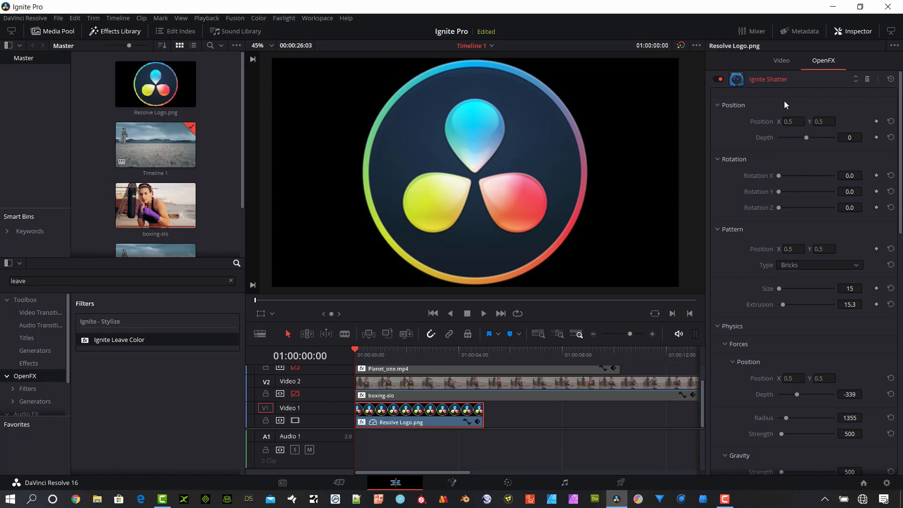
Scroll the Shatter settings and raise Extrusion to 179.7 for much deeper bricks.
{"action": "scroll", "scroll_direction": "down", "scroll_amount": 3}
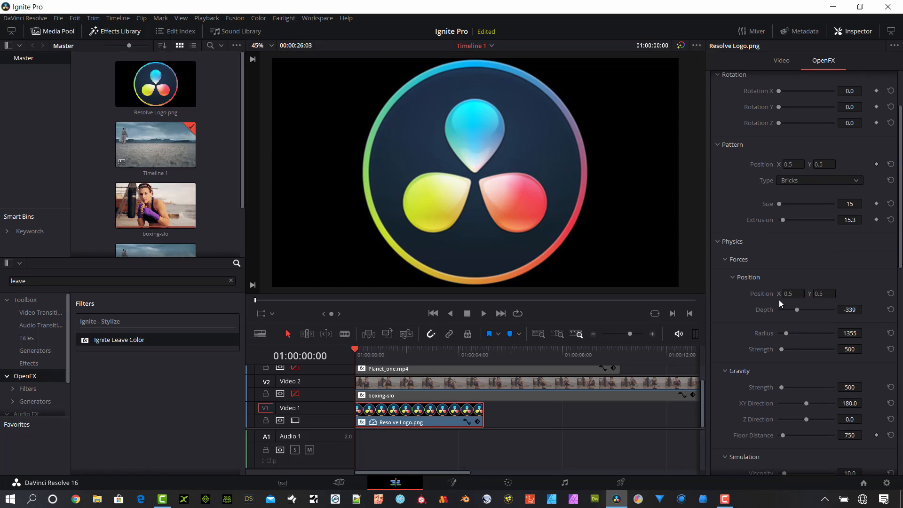
{"action": "scroll", "scroll_direction": "down", "scroll_amount": 3}
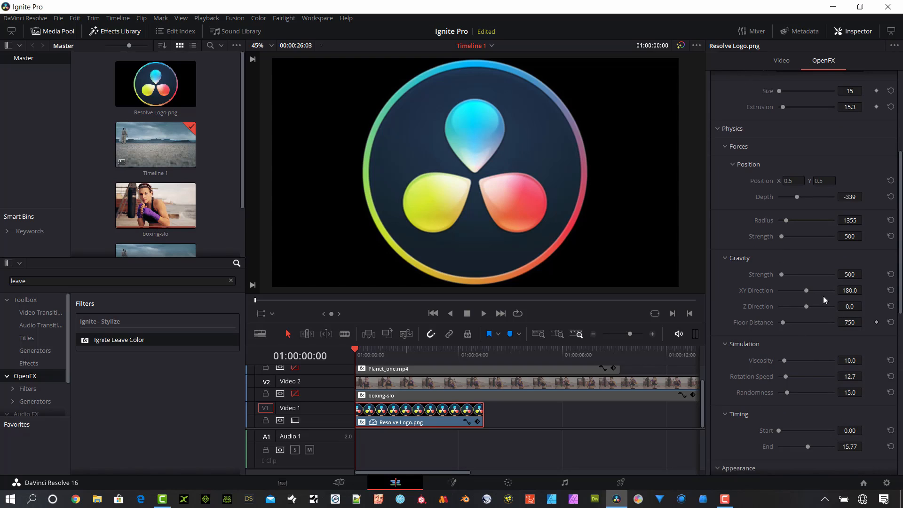
{"action": "scroll", "scroll_direction": "down", "scroll_amount": 3}
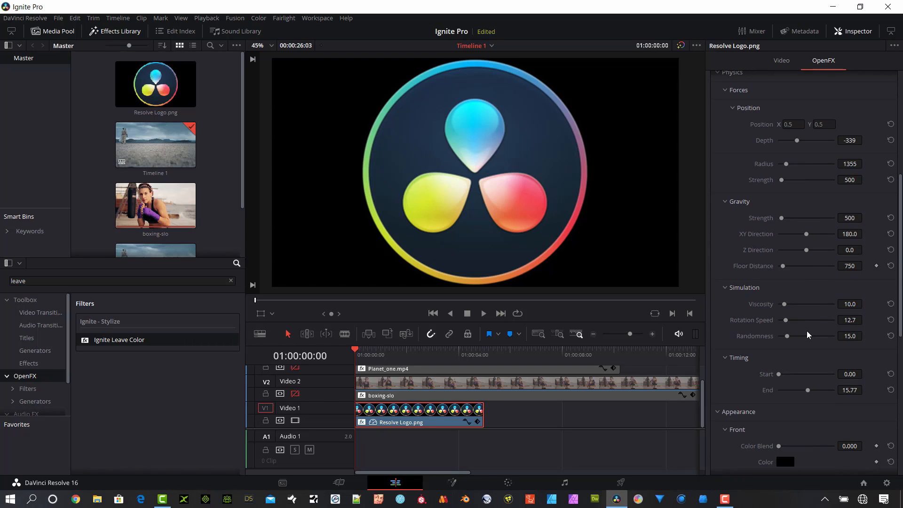
{"action": "mouse_move", "coordinate": [797, 320]}
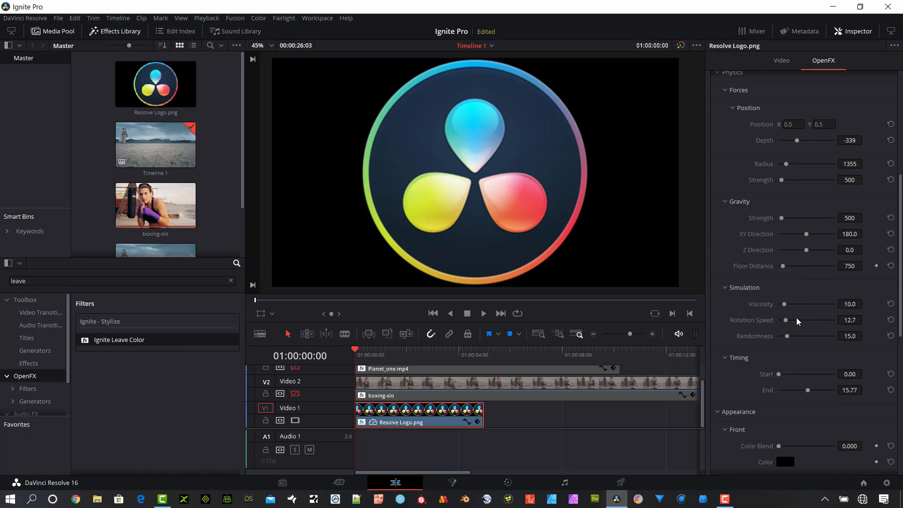
{"action": "mouse_move", "coordinate": [795, 417]}
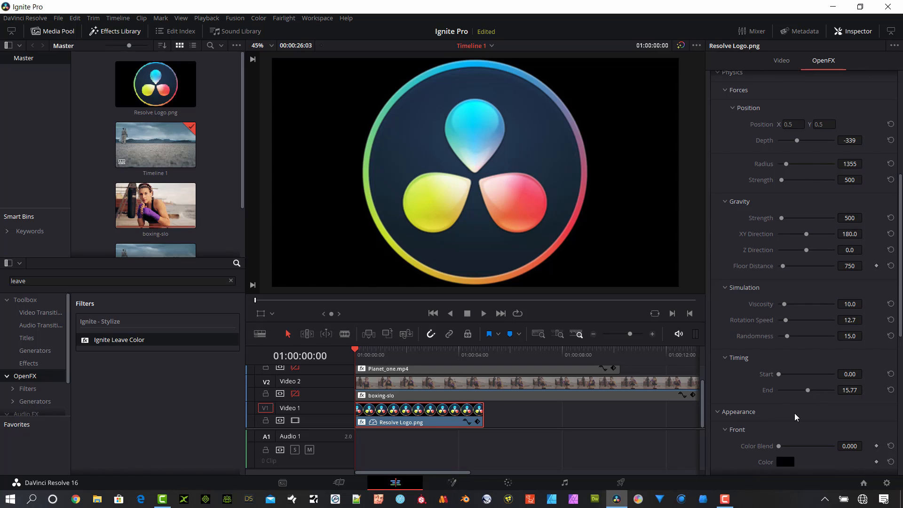
{"action": "scroll", "scroll_direction": "down", "scroll_amount": 3}
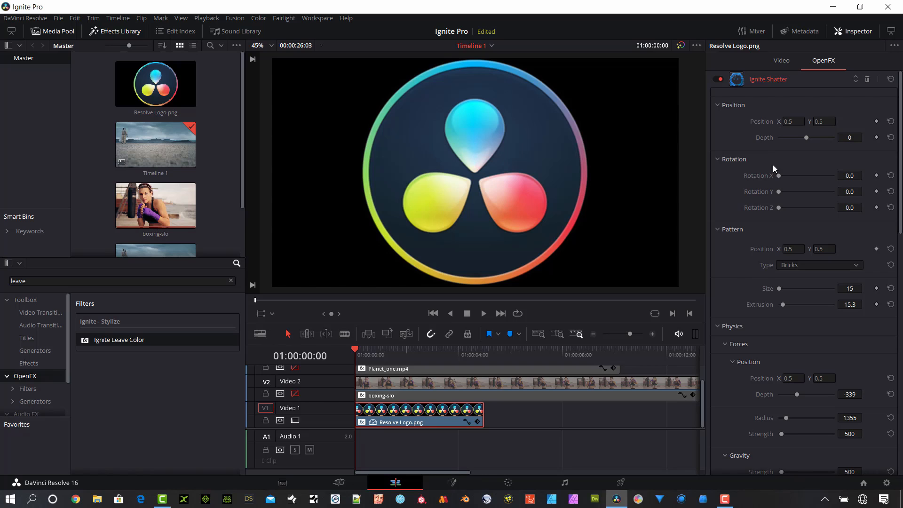
{"action": "mouse_move", "coordinate": [380, 361]}
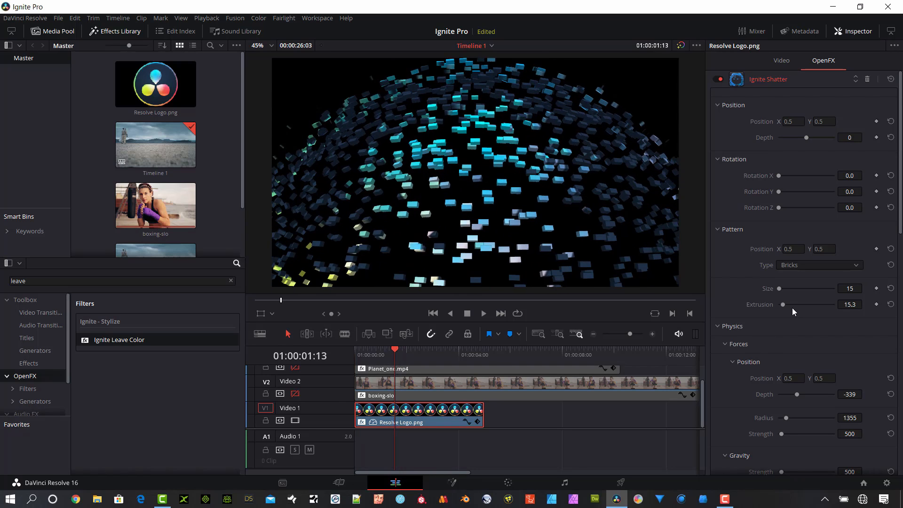
{"action": "left_click_drag", "start_coordinate": [782, 304], "coordinate": [807, 304]}
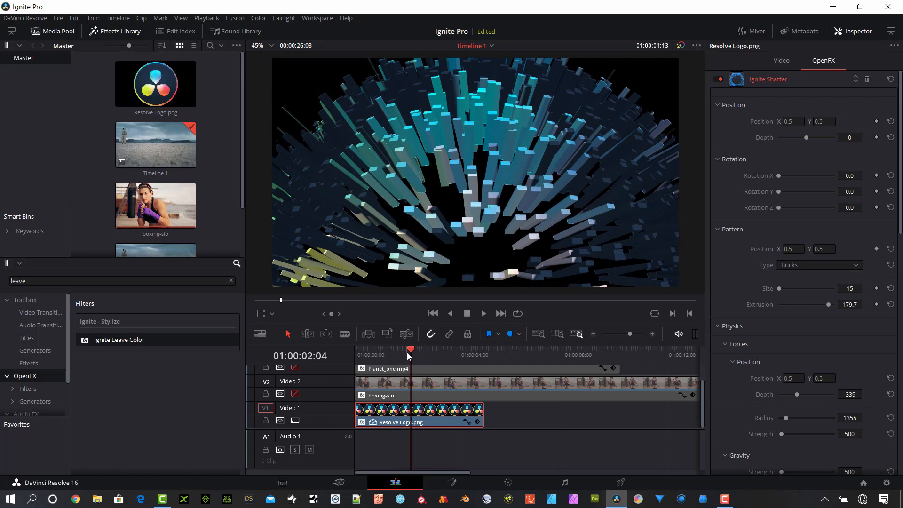
Replay the shatter from the clip start and turn the logo sideways with Rotation Y 48.8.
{"action": "left_click", "coordinate": [355, 350]}
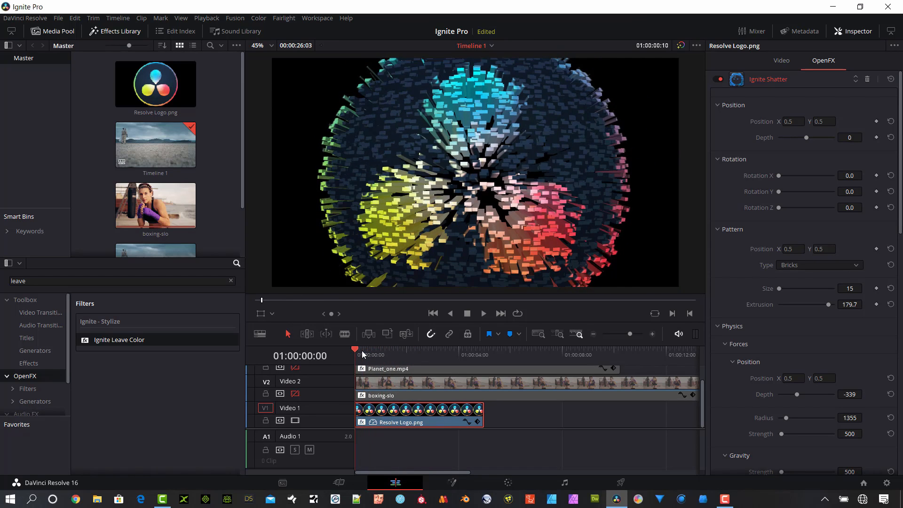
{"action": "left_click", "coordinate": [380, 350]}
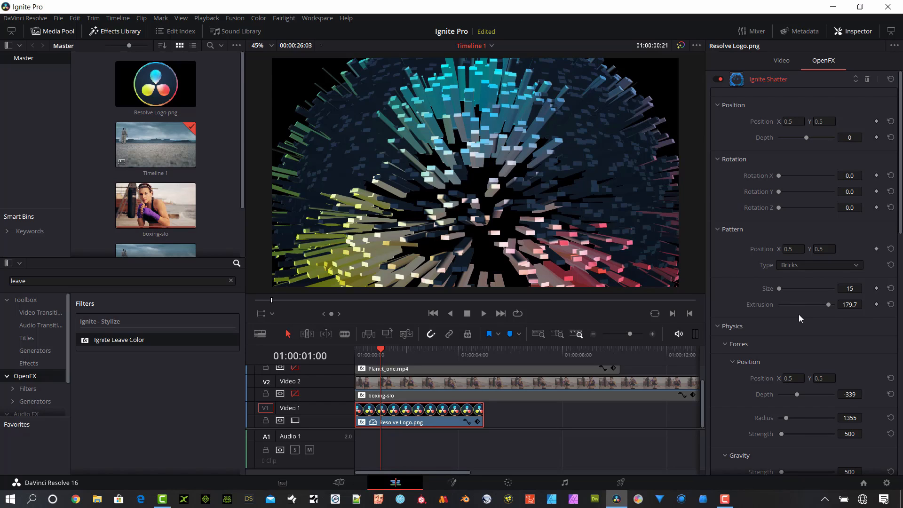
{"action": "left_click", "coordinate": [407, 349]}
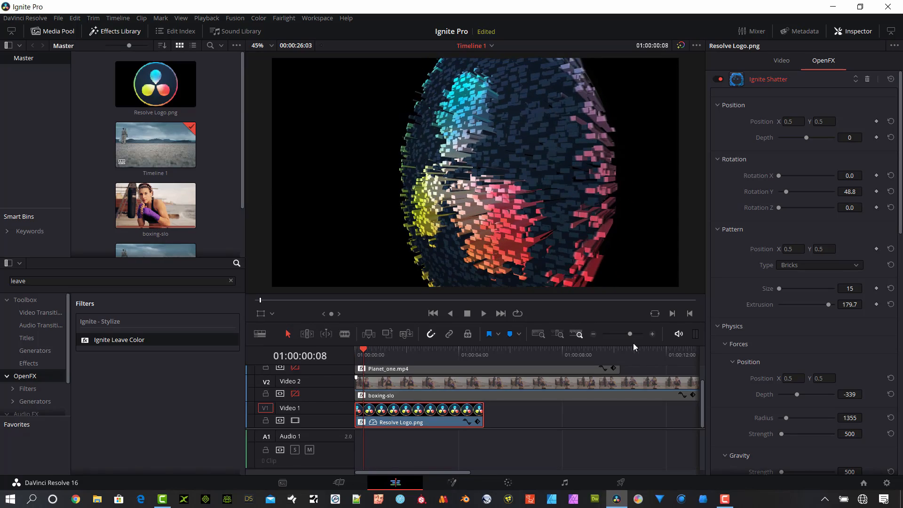
{"action": "left_click", "coordinate": [230, 280]}
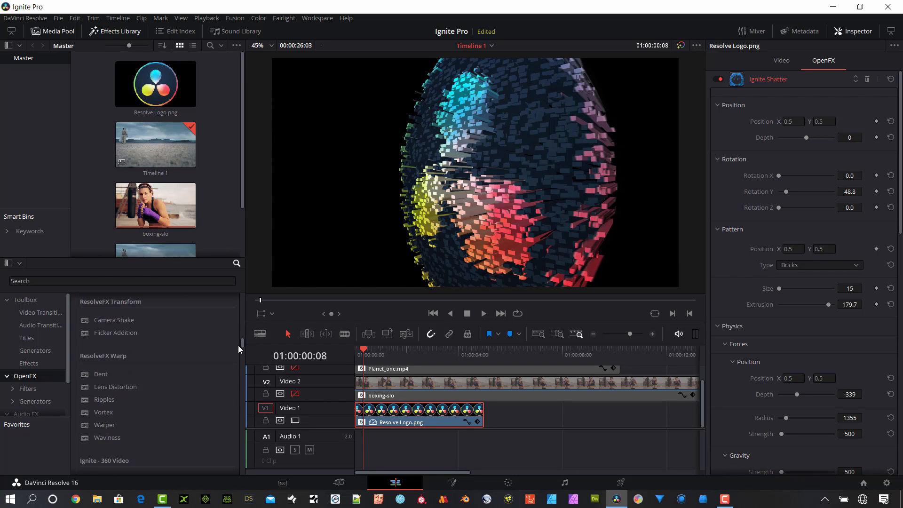
Scroll the Ignite OpenFX list through 360 Video, Color Correction and Color Grading, then bring up the FXhome Ignite Pro page.
{"action": "scroll", "scroll_direction": "down", "scroll_amount": 3}
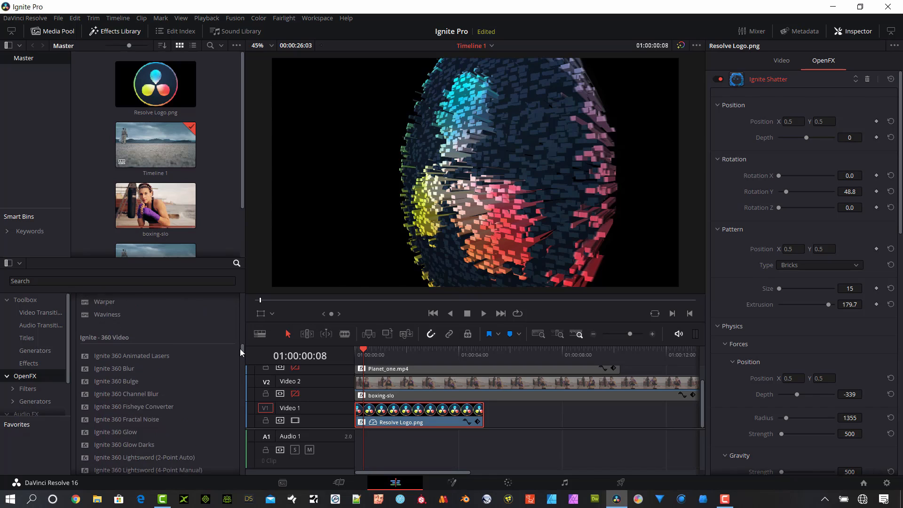
{"action": "scroll", "scroll_direction": "down", "scroll_amount": 3}
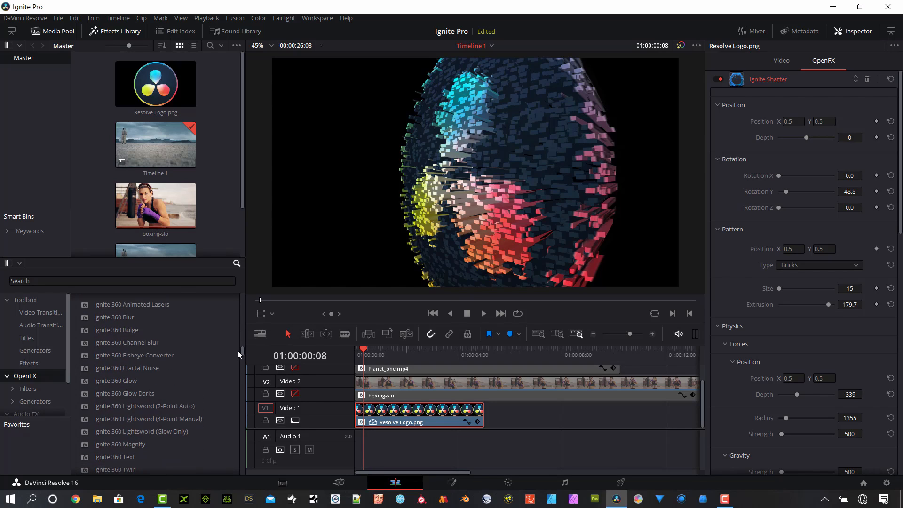
{"action": "scroll", "scroll_direction": "down", "scroll_amount": 3}
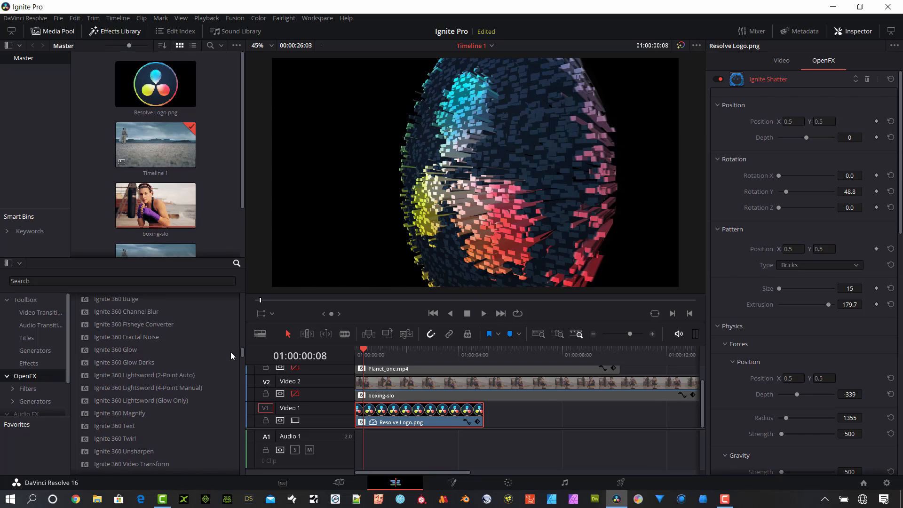
{"action": "scroll", "scroll_direction": "down", "scroll_amount": 3}
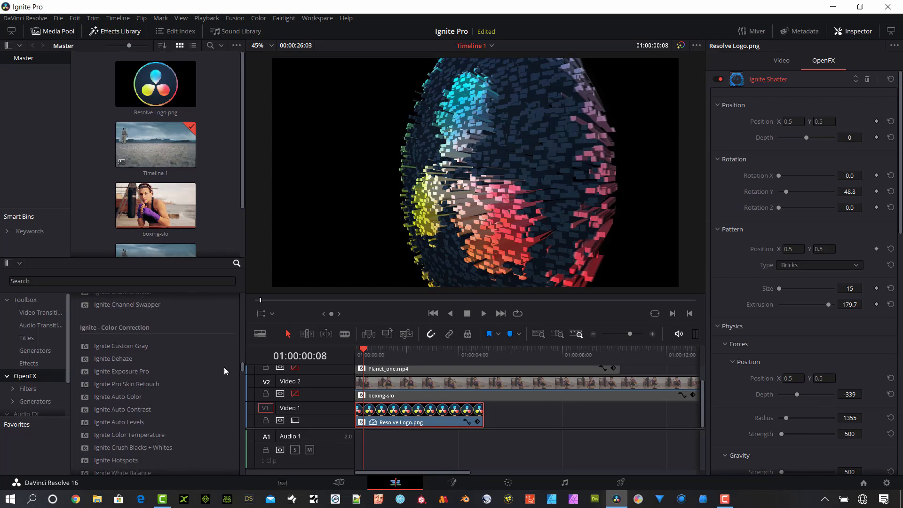
{"action": "scroll", "scroll_direction": "down", "scroll_amount": 3}
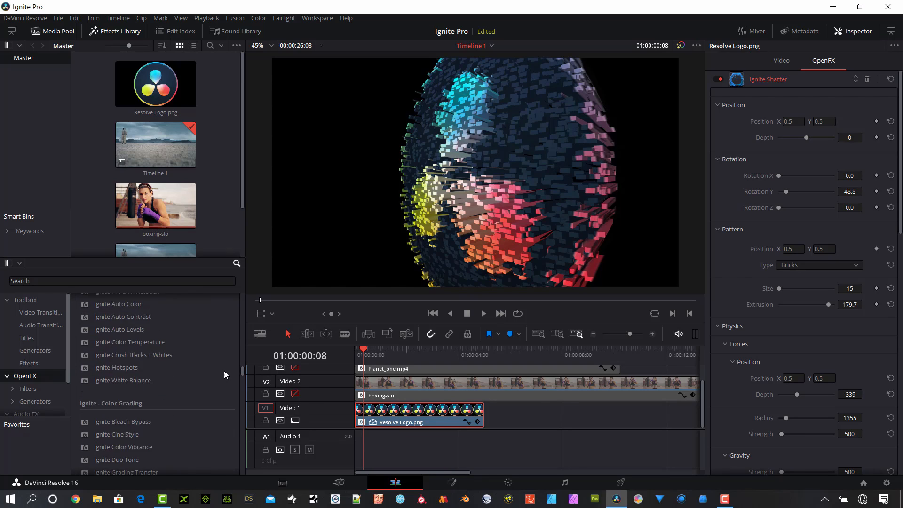
{"action": "left_click", "coordinate": [74, 498]}
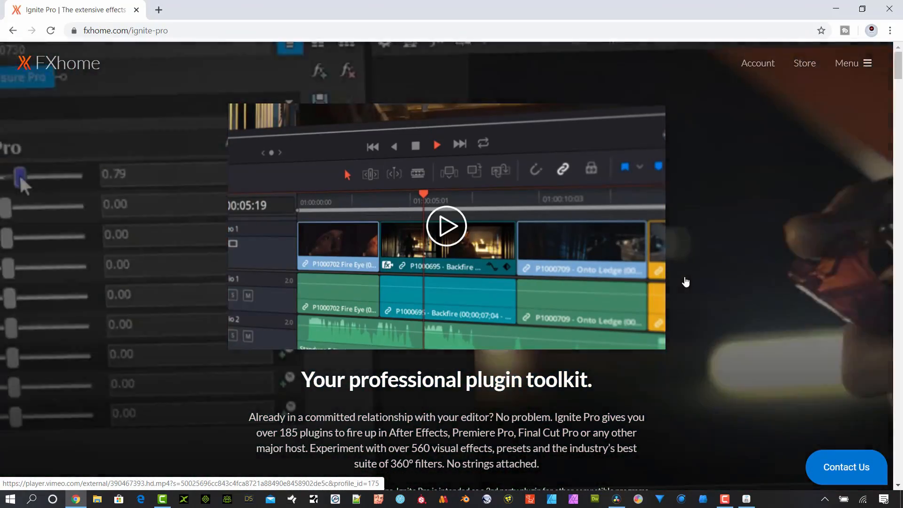
Scroll the Ignite Pro page down from the Workflow overview to the Plugin Compatibility section.
{"action": "scroll", "scroll_direction": "down", "scroll_amount": 3}
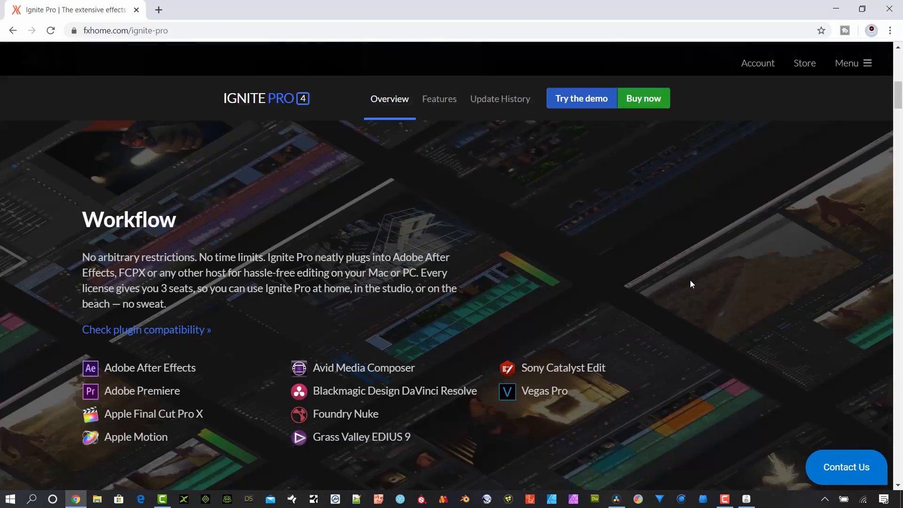
{"action": "scroll", "scroll_direction": "down", "scroll_amount": 3}
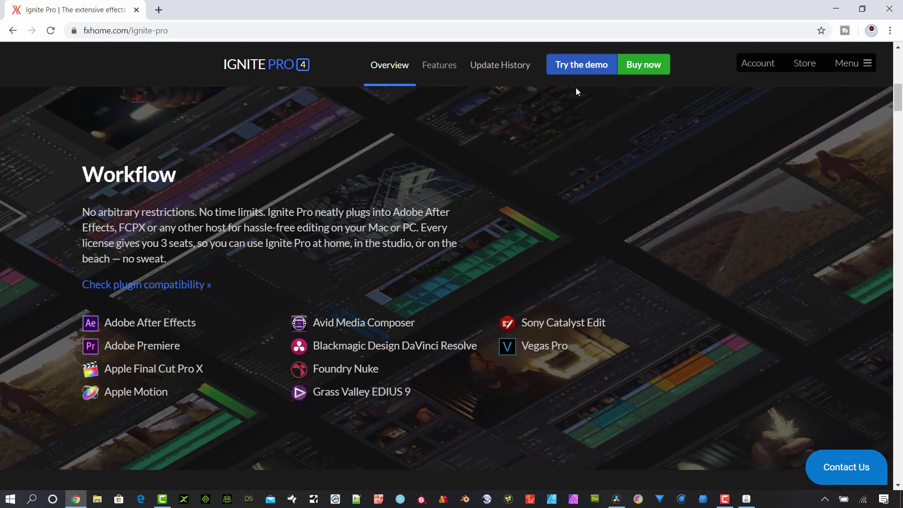
{"action": "scroll", "scroll_direction": "down", "scroll_amount": 3}
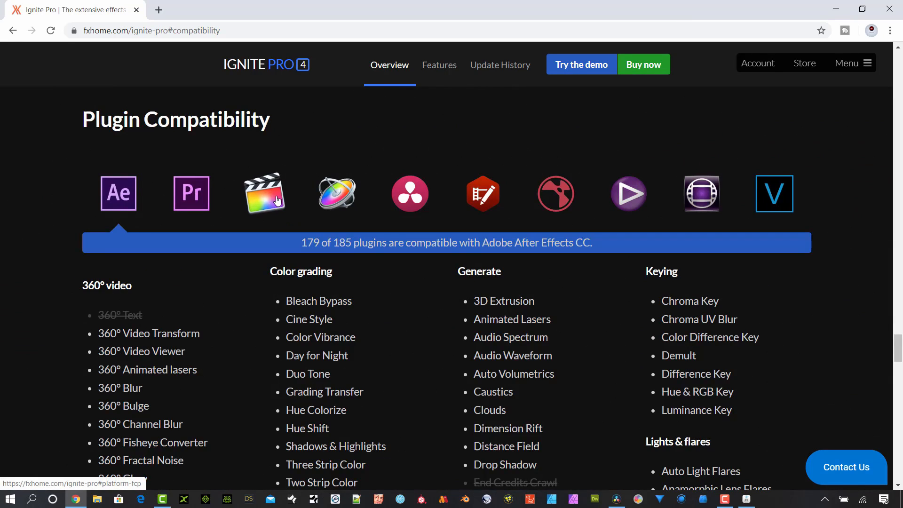
Select DaVinci Resolve in the compatibility row and browse its 155-of-185 supported plugin lists.
{"action": "left_click", "coordinate": [410, 193]}
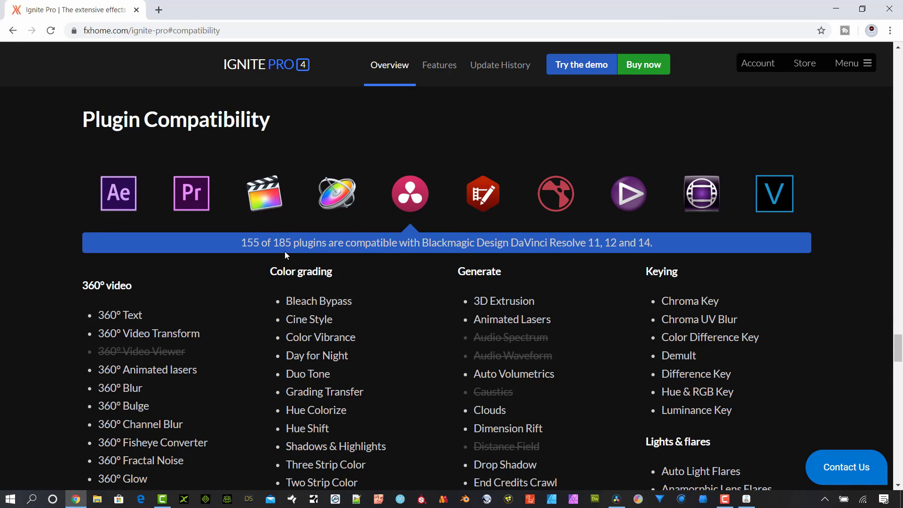
{"action": "mouse_move", "coordinate": [456, 190]}
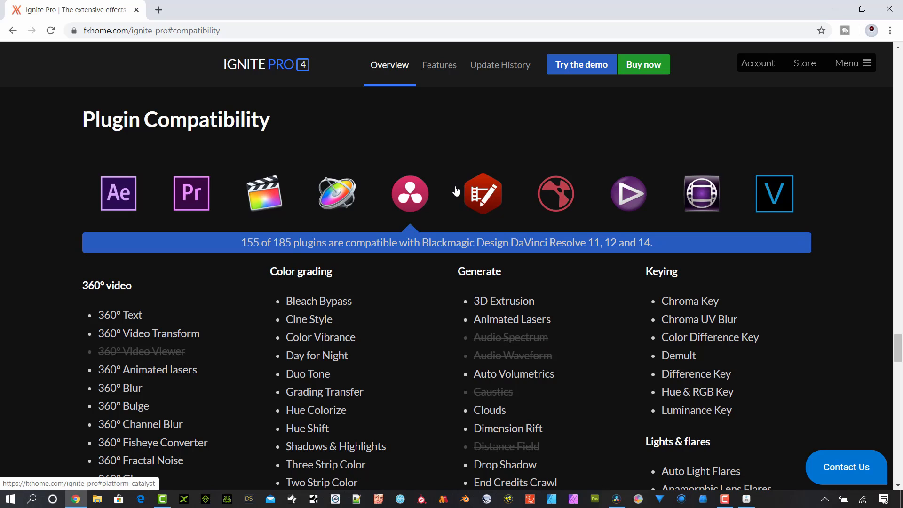
{"action": "mouse_move", "coordinate": [503, 261]}
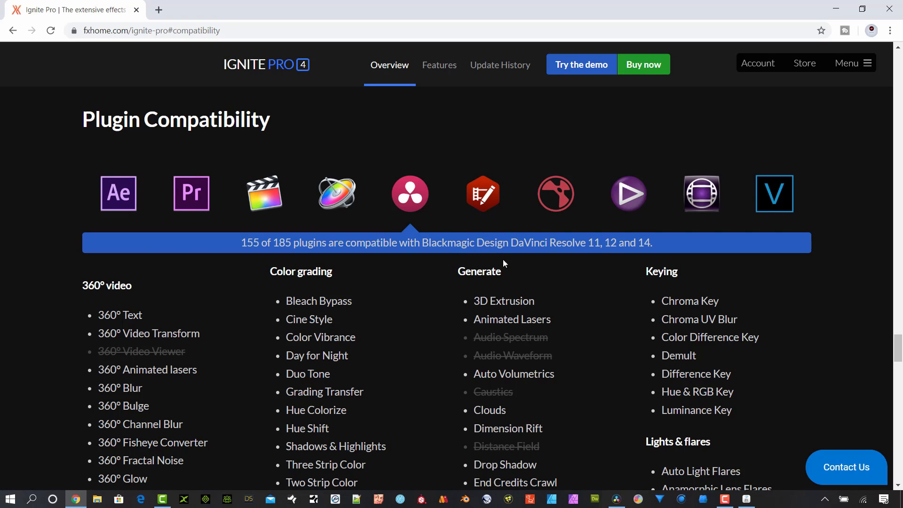
{"action": "mouse_move", "coordinate": [666, 260]}
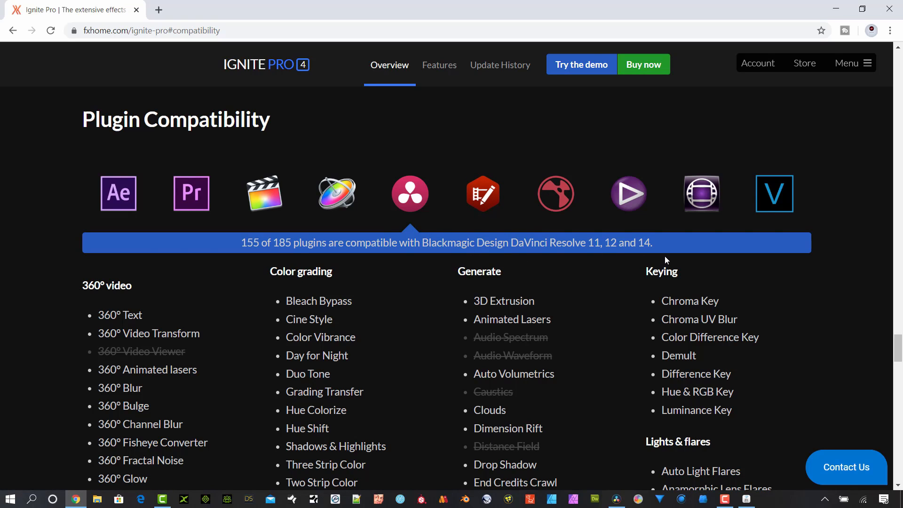
{"action": "mouse_move", "coordinate": [716, 111]}
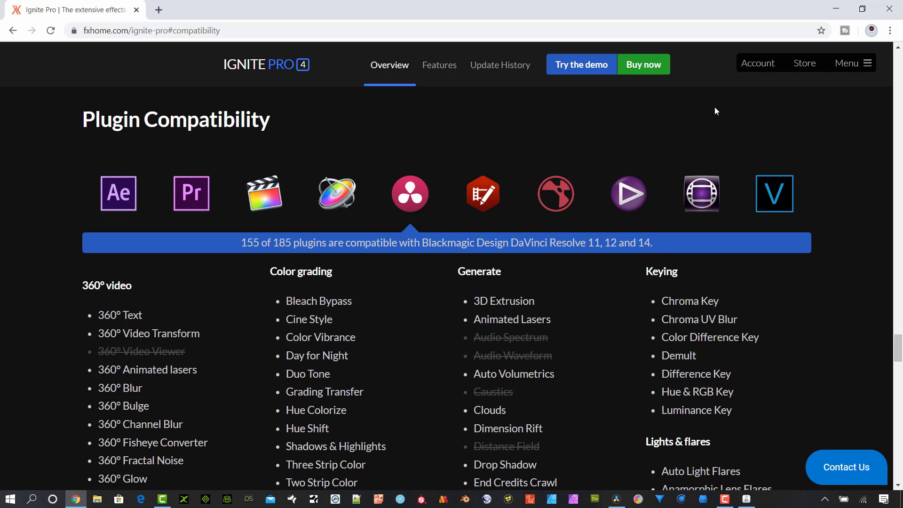
{"action": "scroll", "scroll_direction": "down", "scroll_amount": 3}
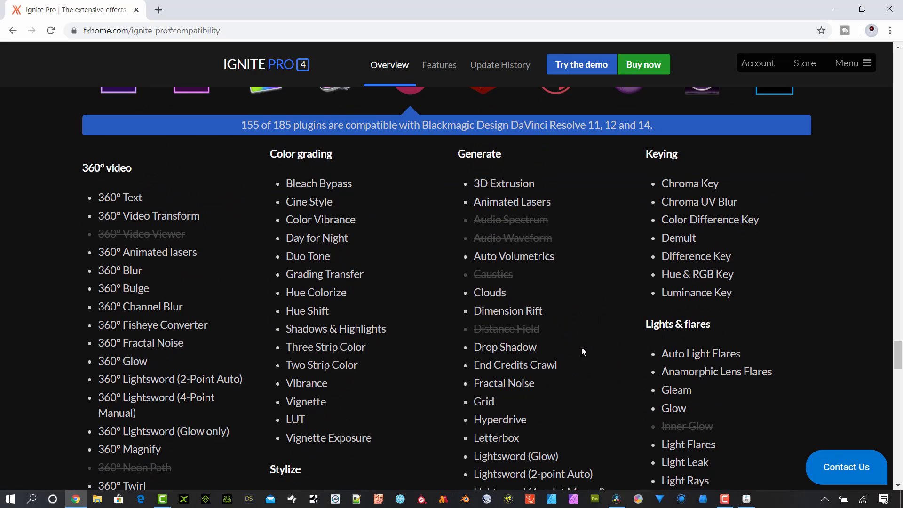
{"action": "scroll", "scroll_direction": "down", "scroll_amount": 3}
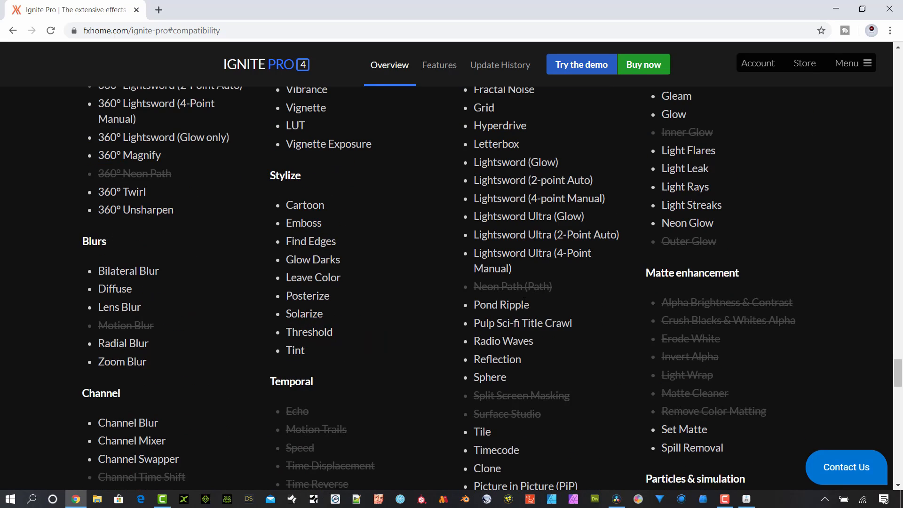
{"action": "scroll", "scroll_direction": "down", "scroll_amount": 3}
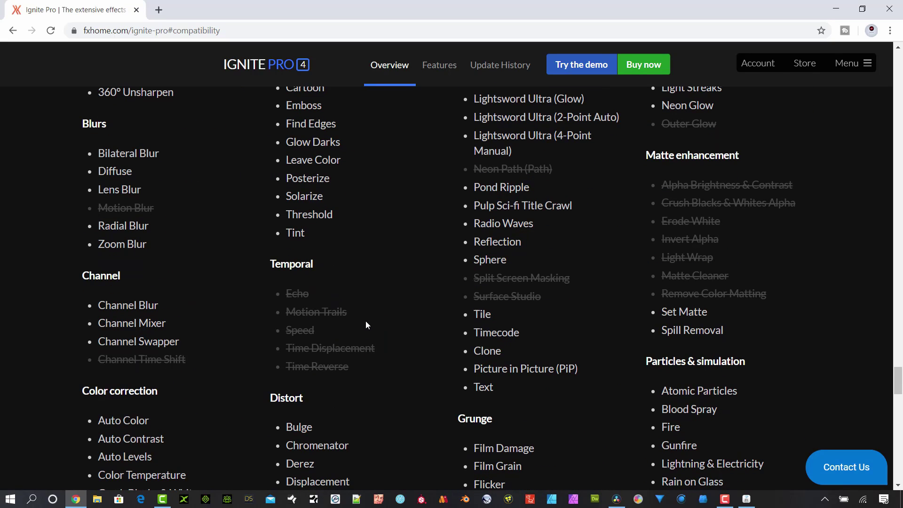
{"action": "mouse_move", "coordinate": [778, 254]}
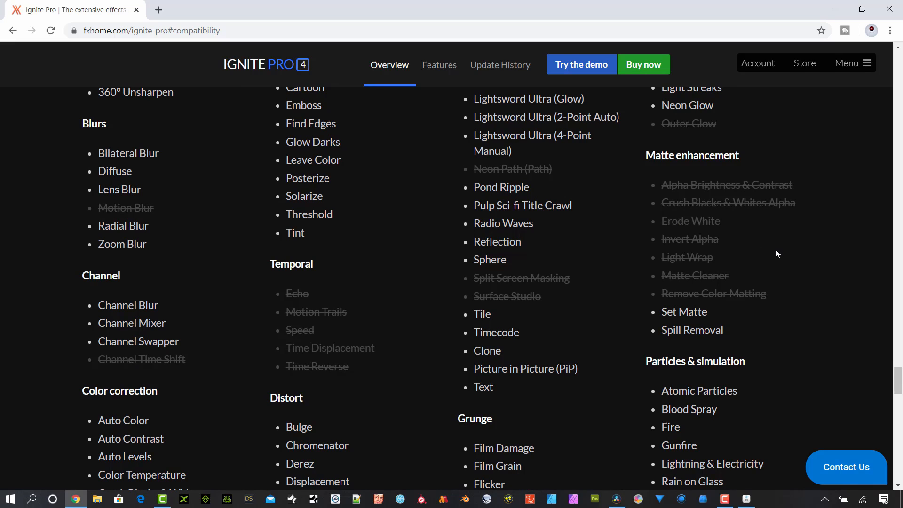
{"action": "scroll", "scroll_direction": "down", "scroll_amount": 3}
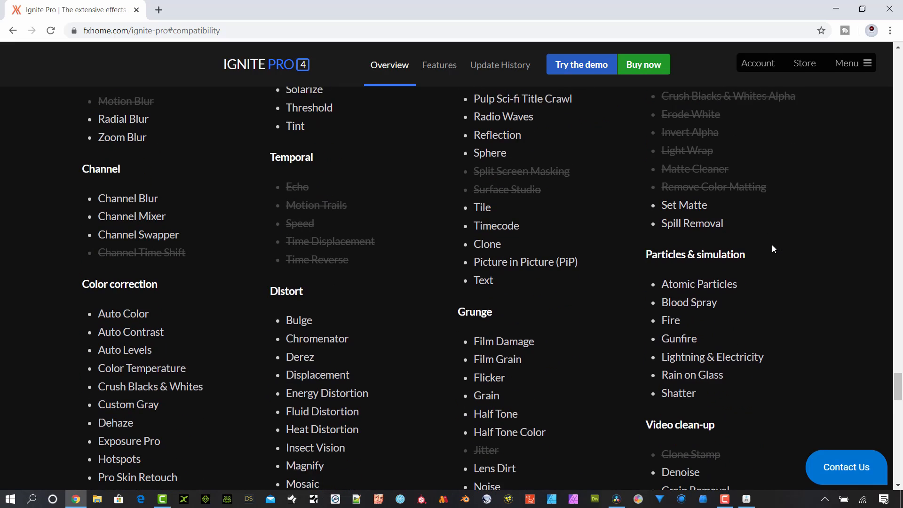
{"action": "scroll", "scroll_direction": "down", "scroll_amount": 3}
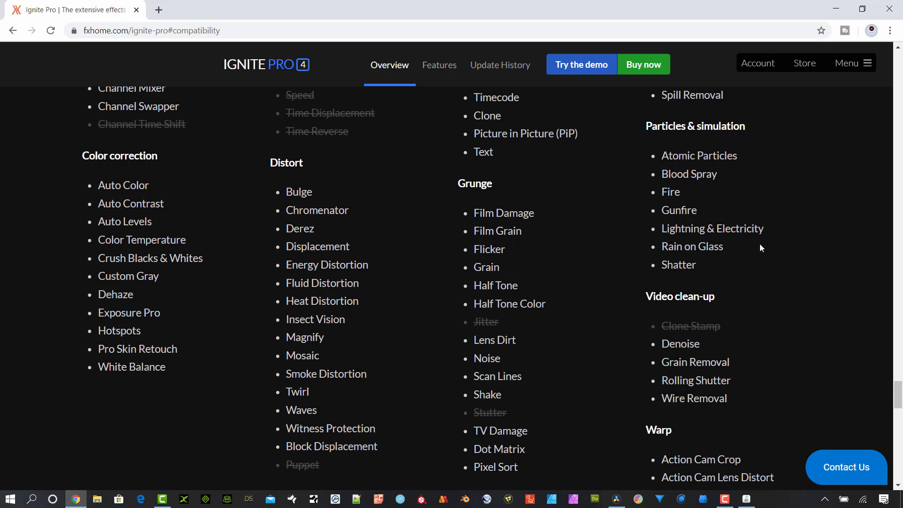
{"action": "scroll", "scroll_direction": "down", "scroll_amount": 3}
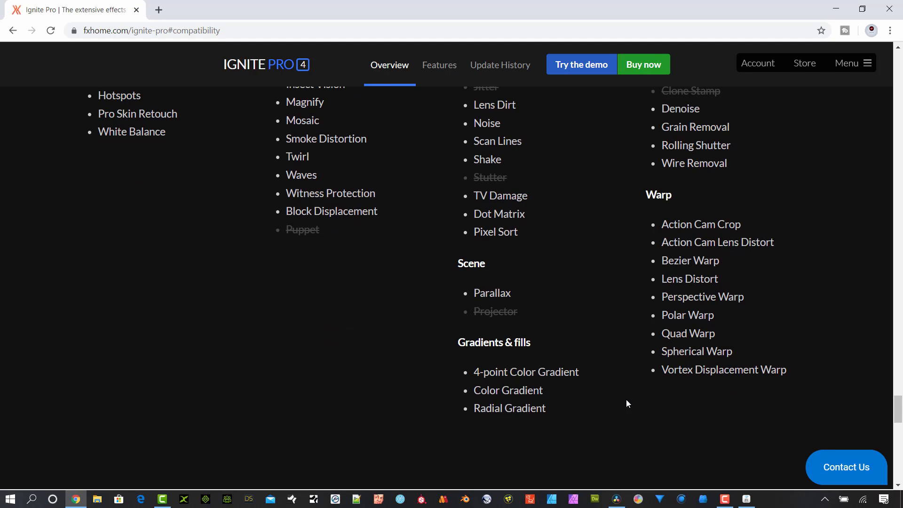
{"action": "mouse_move", "coordinate": [639, 402]}
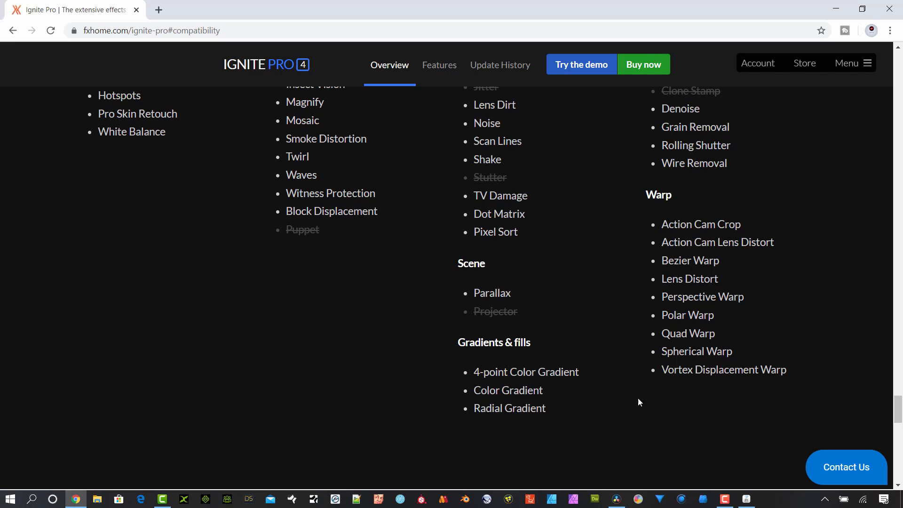
{"action": "mouse_move", "coordinate": [412, 320]}
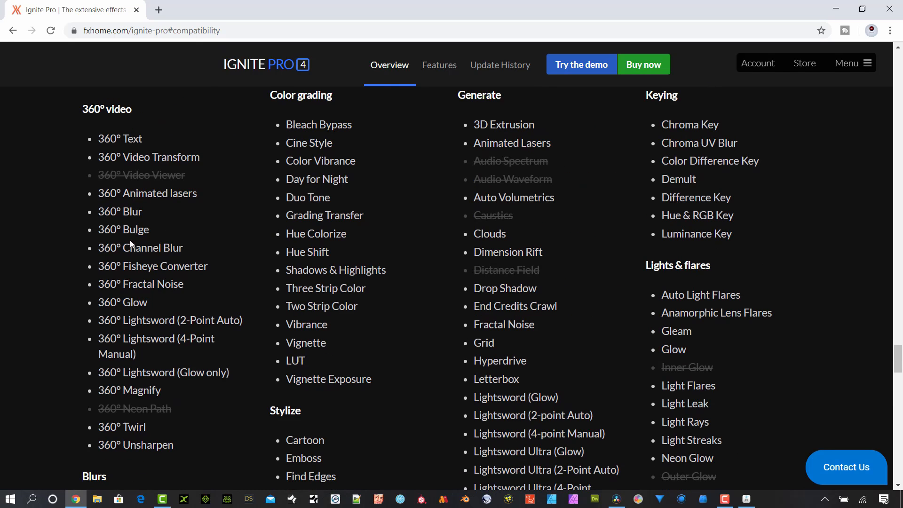
{"action": "mouse_move", "coordinate": [219, 132]}
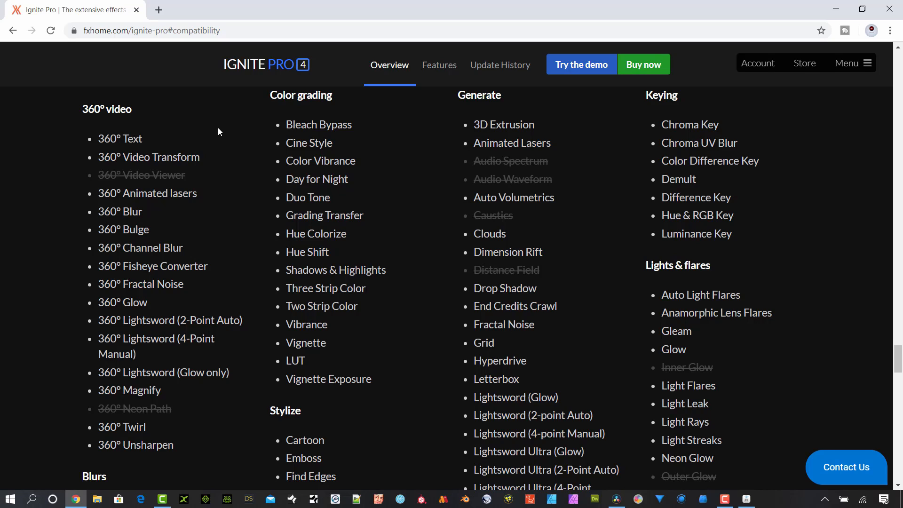
{"action": "mouse_move", "coordinate": [198, 171]}
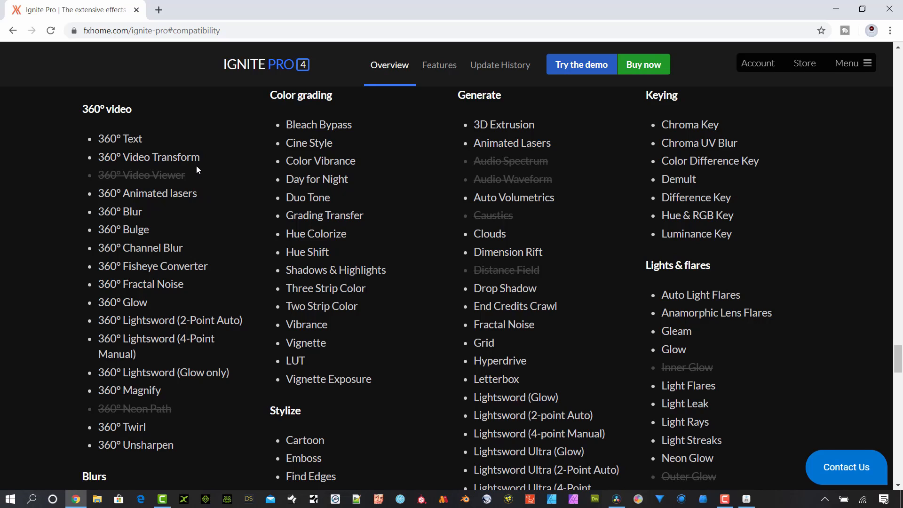
{"action": "scroll", "scroll_direction": "up", "scroll_amount": 3}
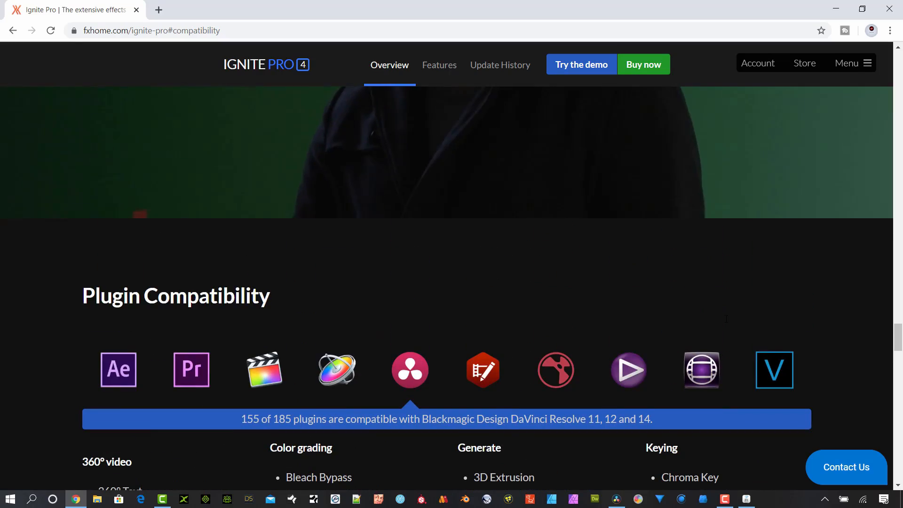
{"action": "scroll", "scroll_direction": "down", "scroll_amount": 3}
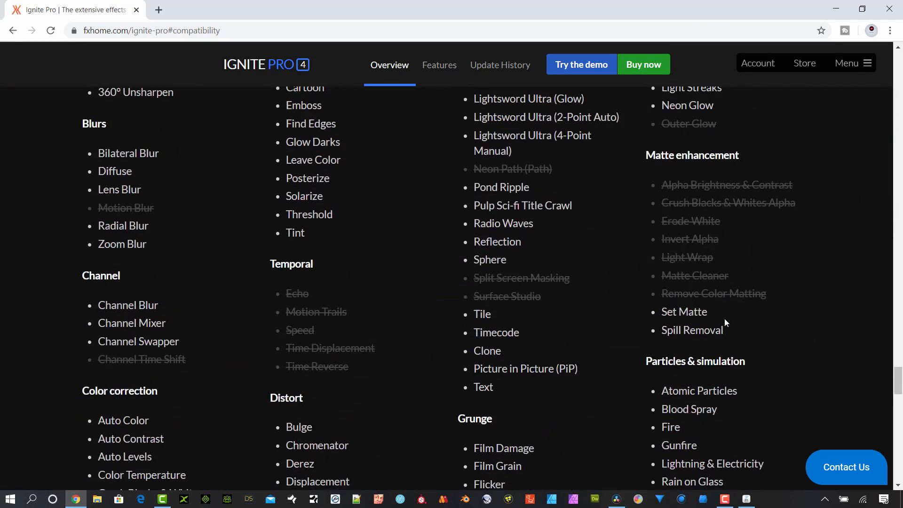
{"action": "scroll", "scroll_direction": "down", "scroll_amount": 3}
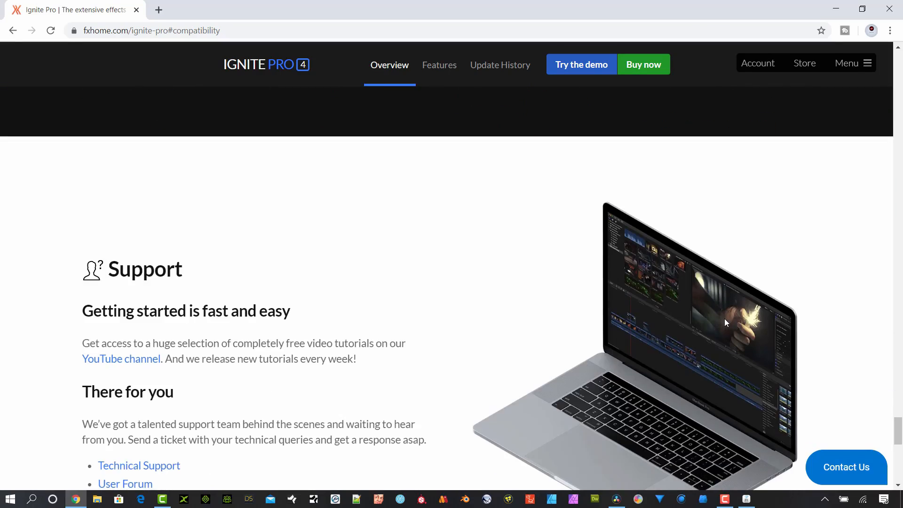
{"action": "scroll", "scroll_direction": "down", "scroll_amount": 3}
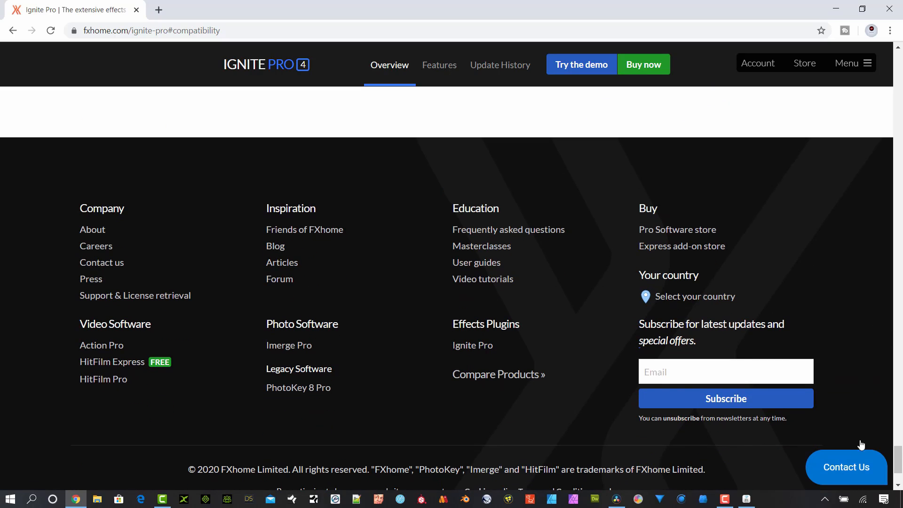
{"action": "scroll", "scroll_direction": "up", "scroll_amount": 3}
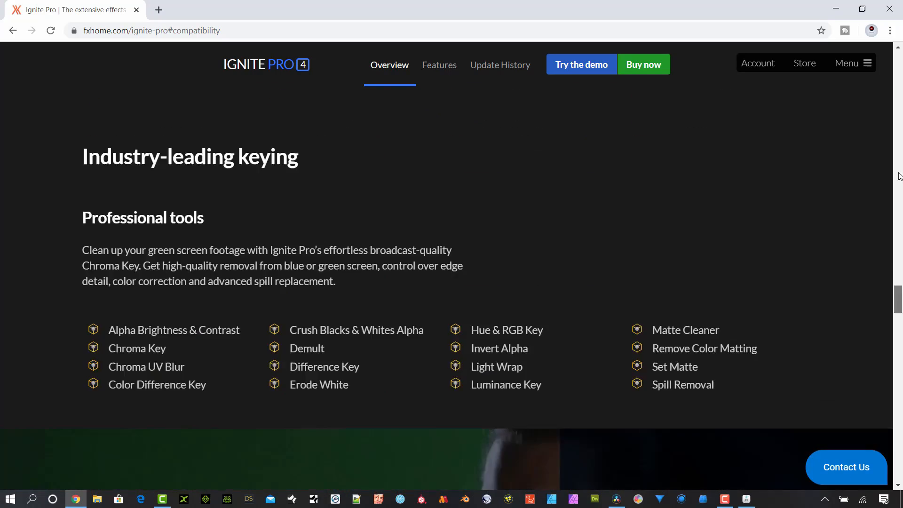